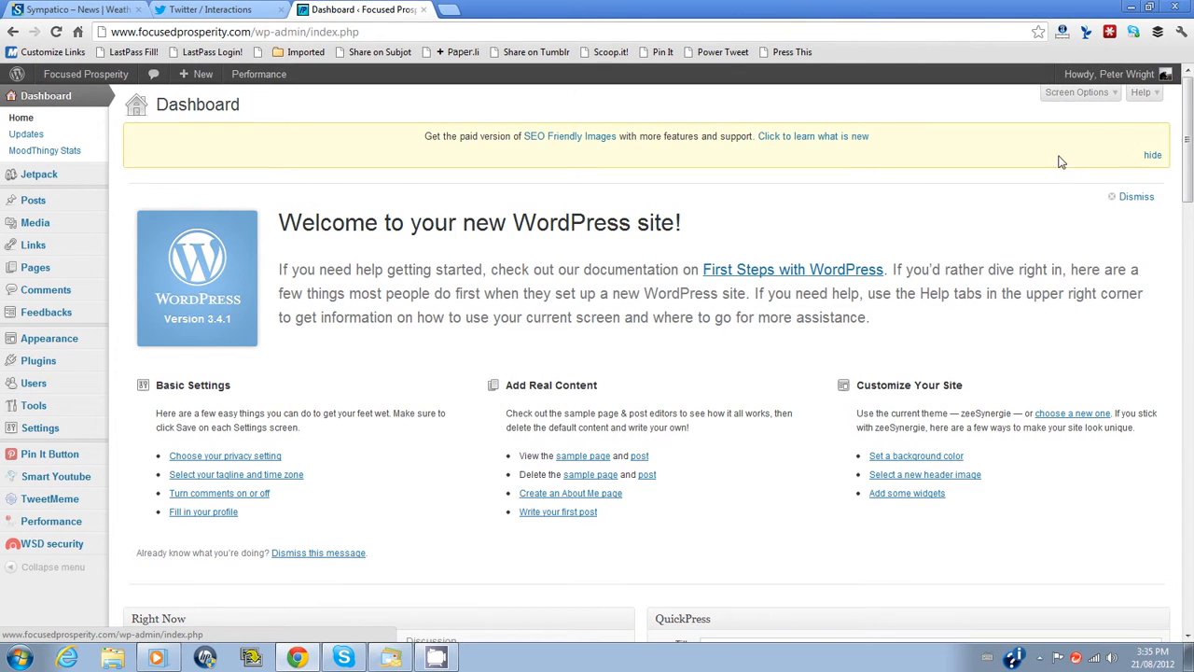
mouse_move(1037, 191)
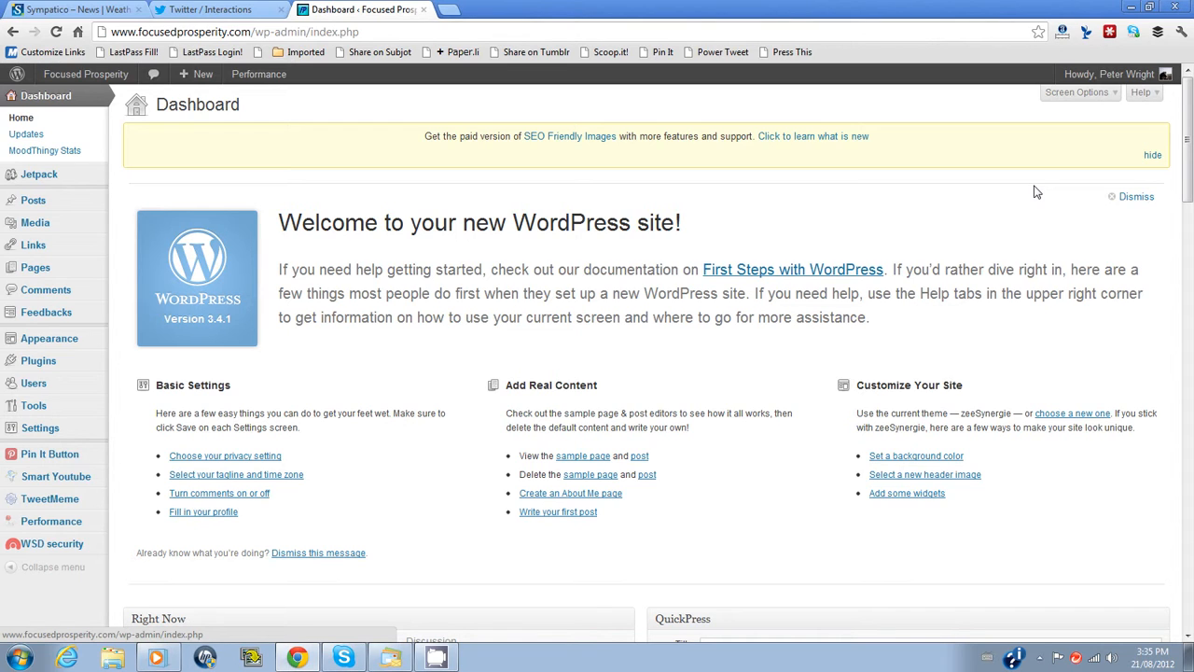
mouse_move(959, 221)
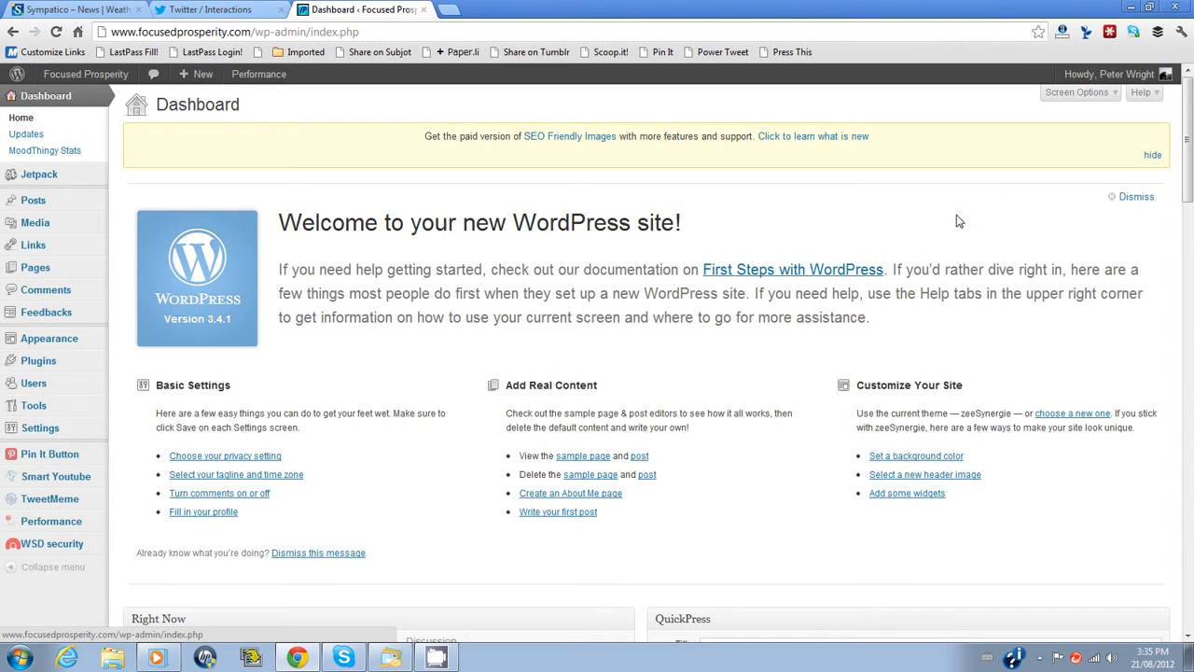
mouse_move(769, 269)
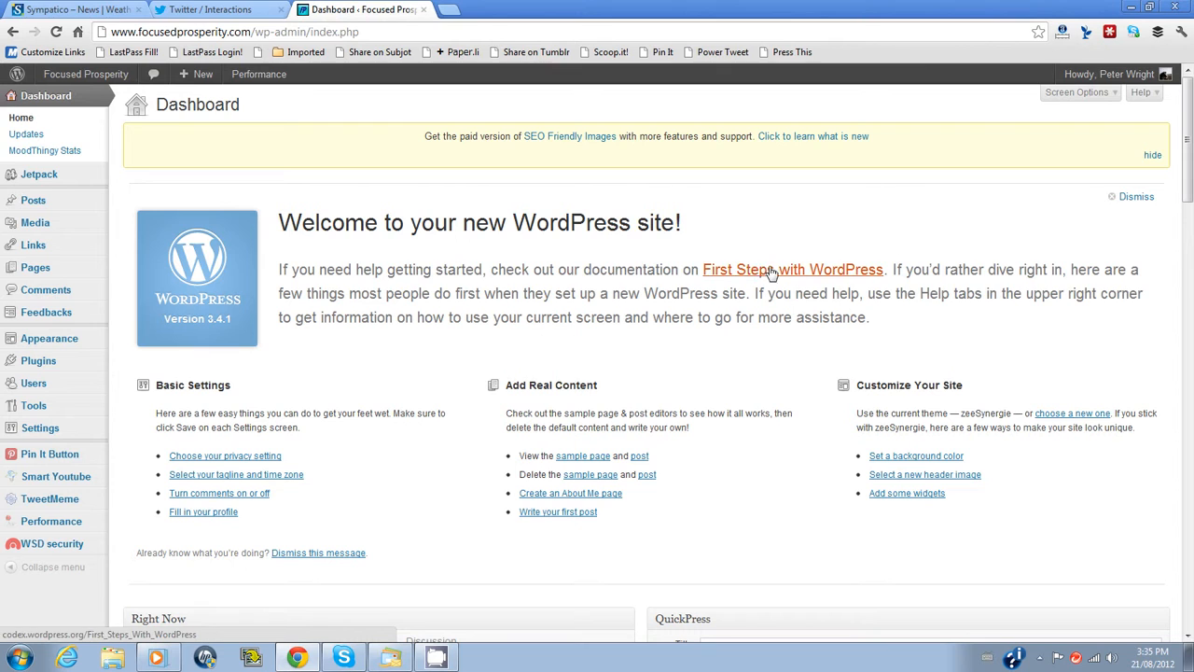
mouse_move(563, 271)
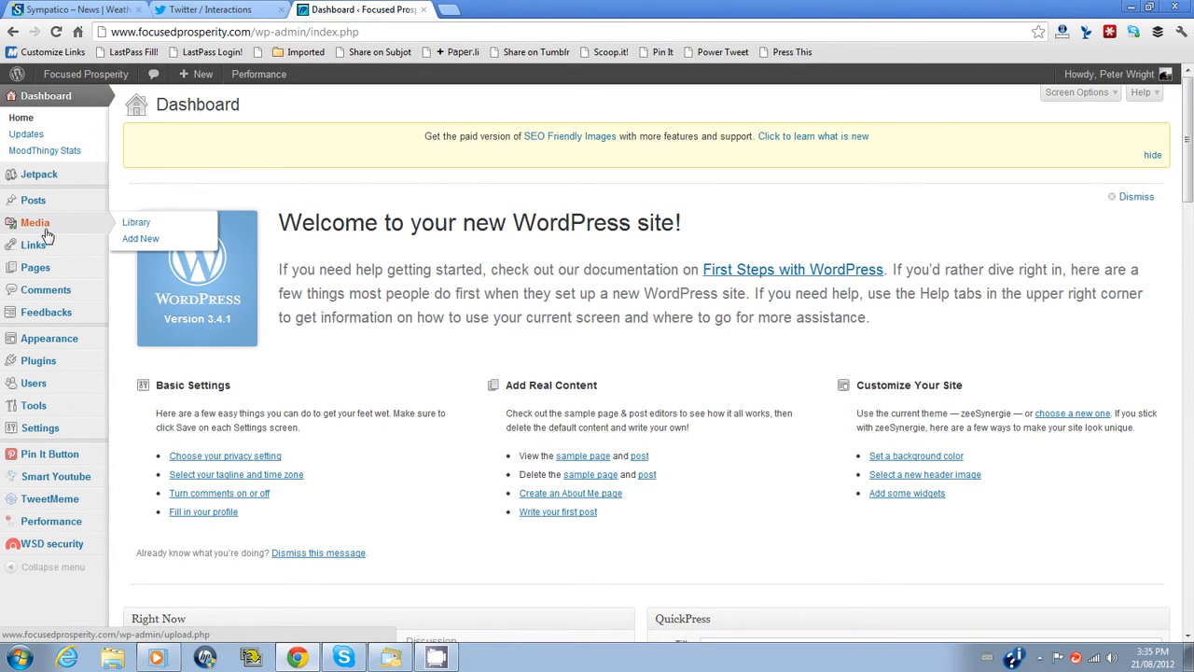
mouse_move(37, 362)
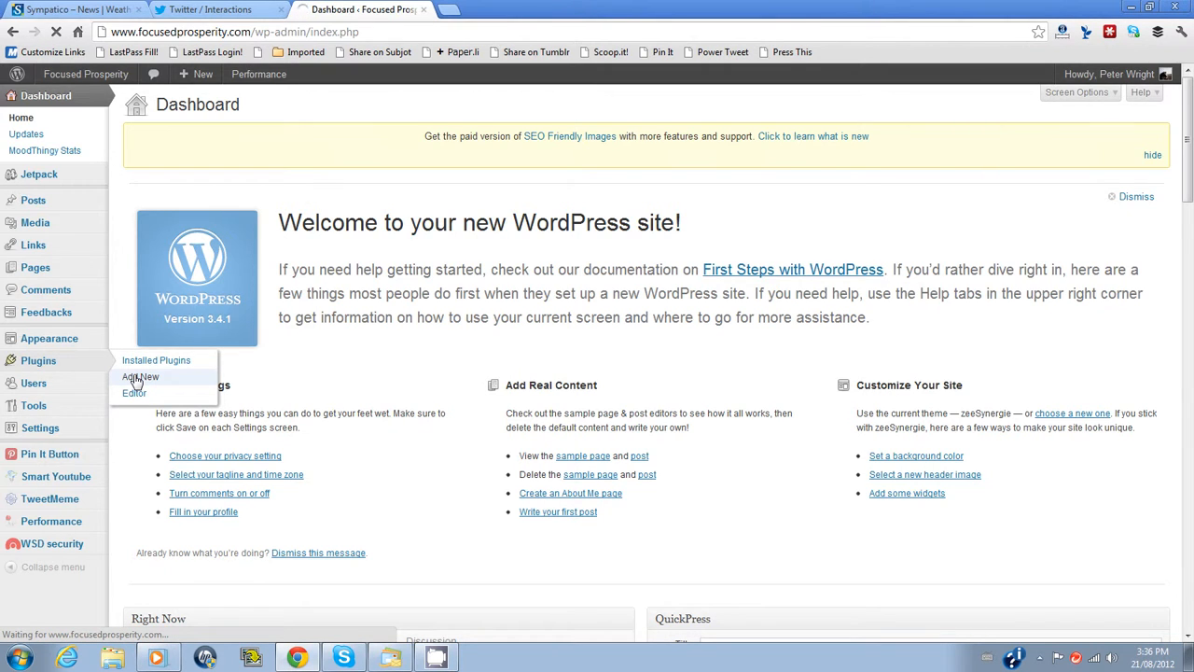
- Search the plugin directory for 'Table of contents' from Plugins > Add New
click(141, 375)
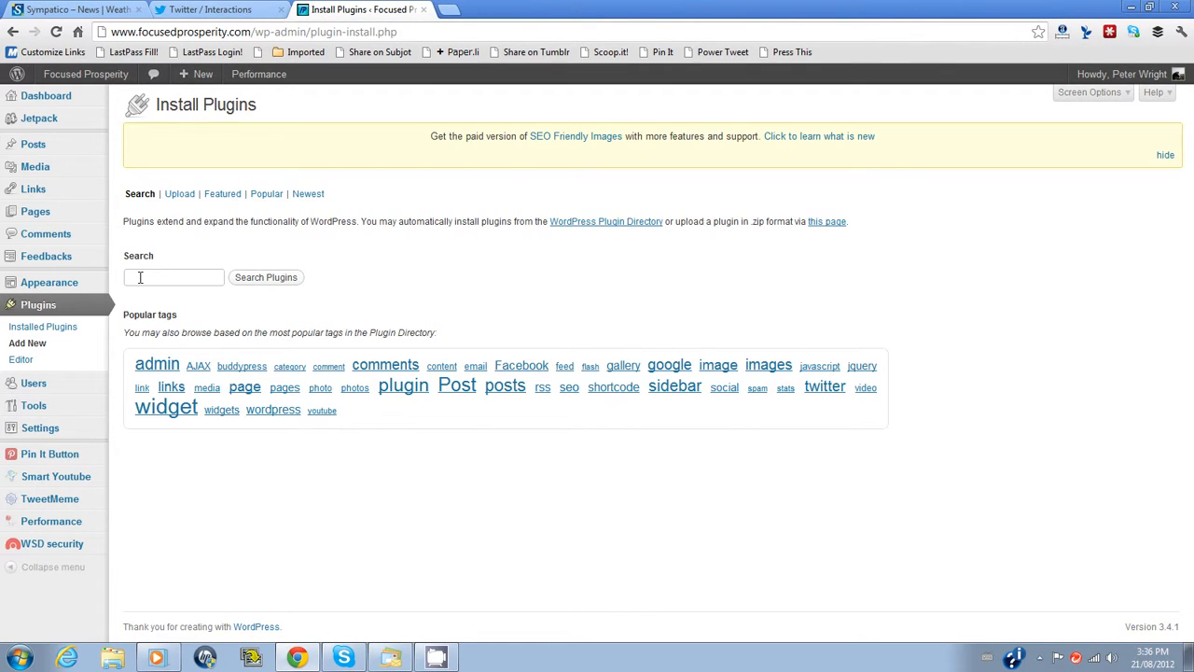
click(174, 277)
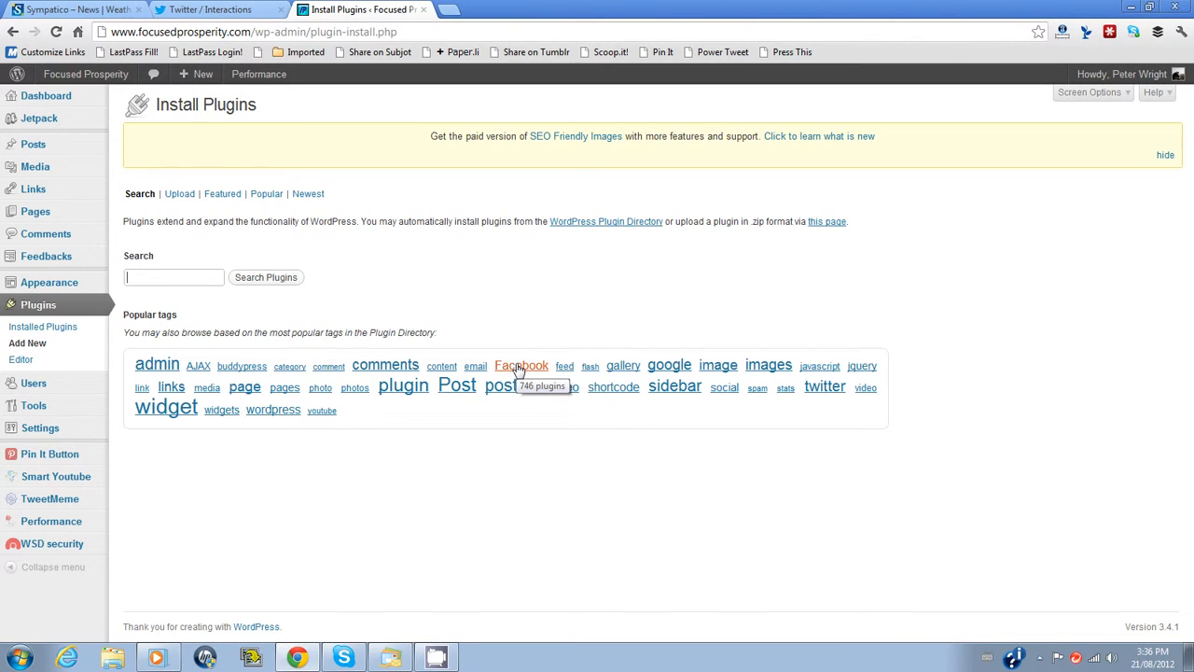
mouse_move(521, 365)
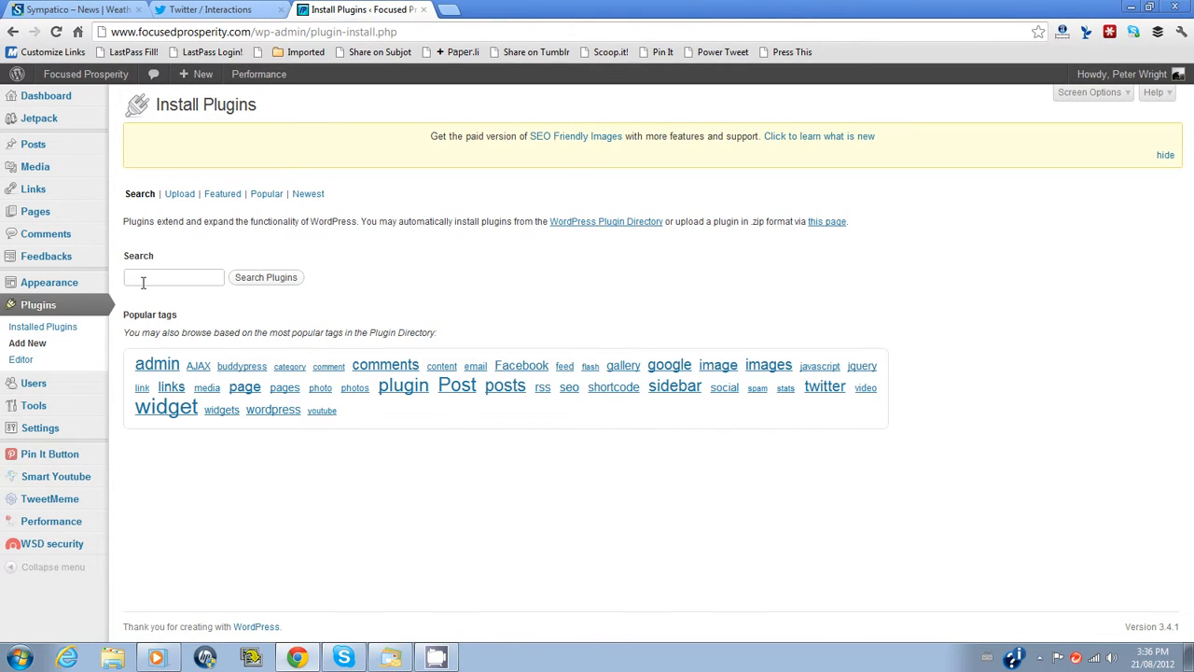
text(t)
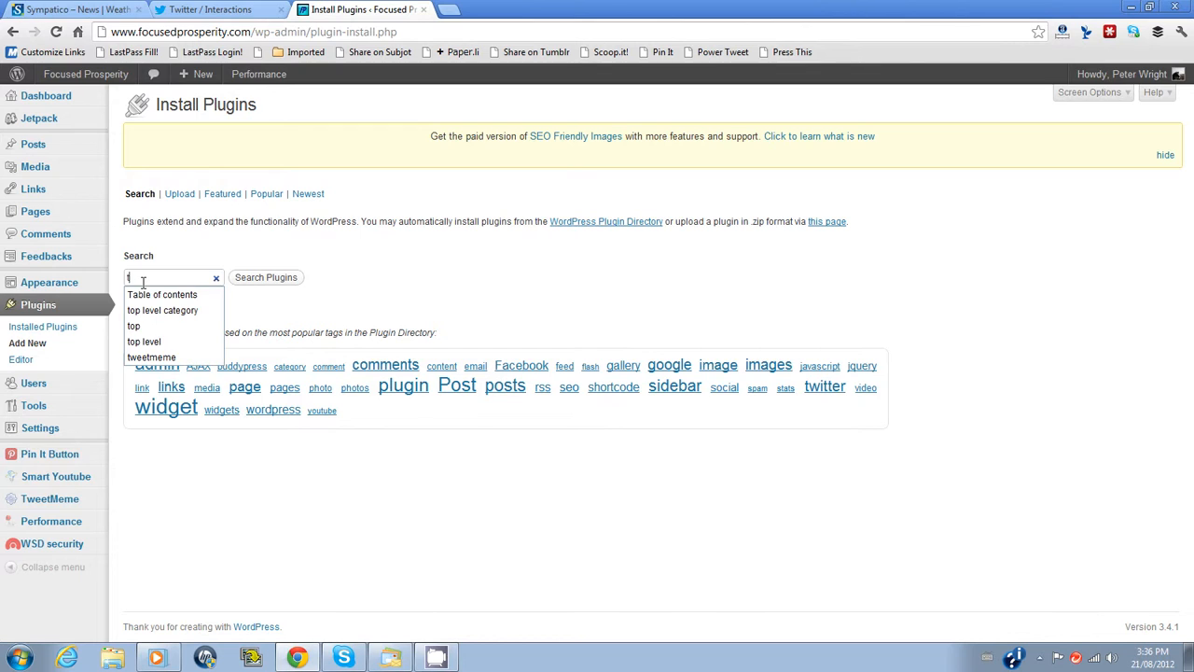
mouse_move(162, 294)
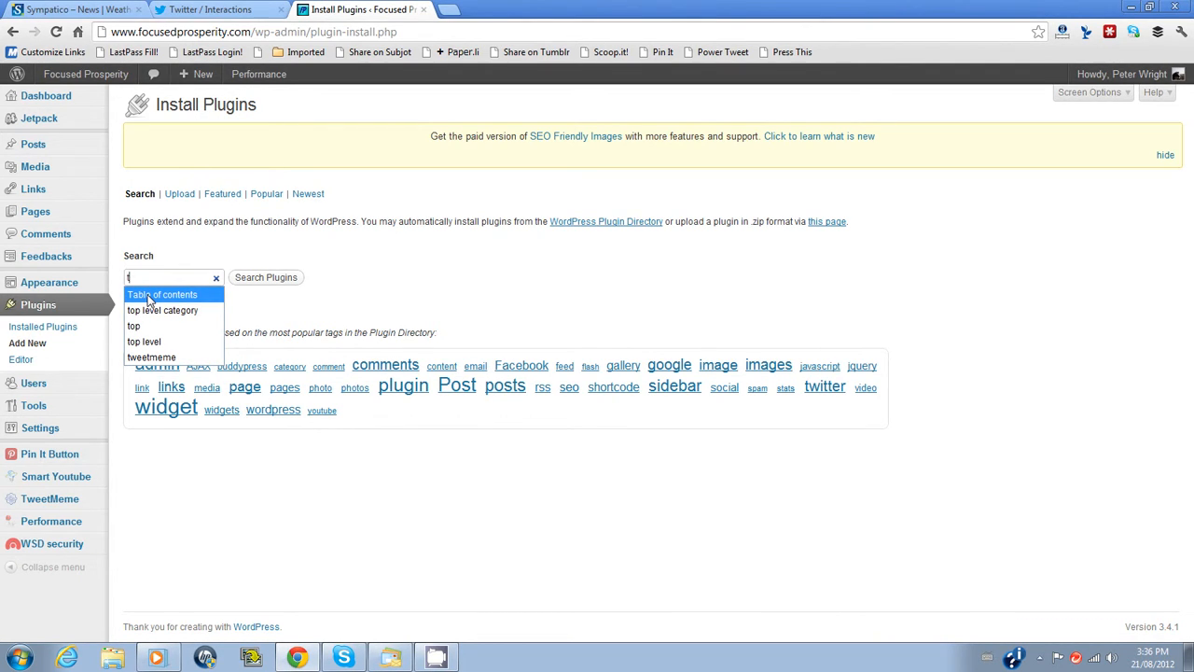
mouse_move(156, 300)
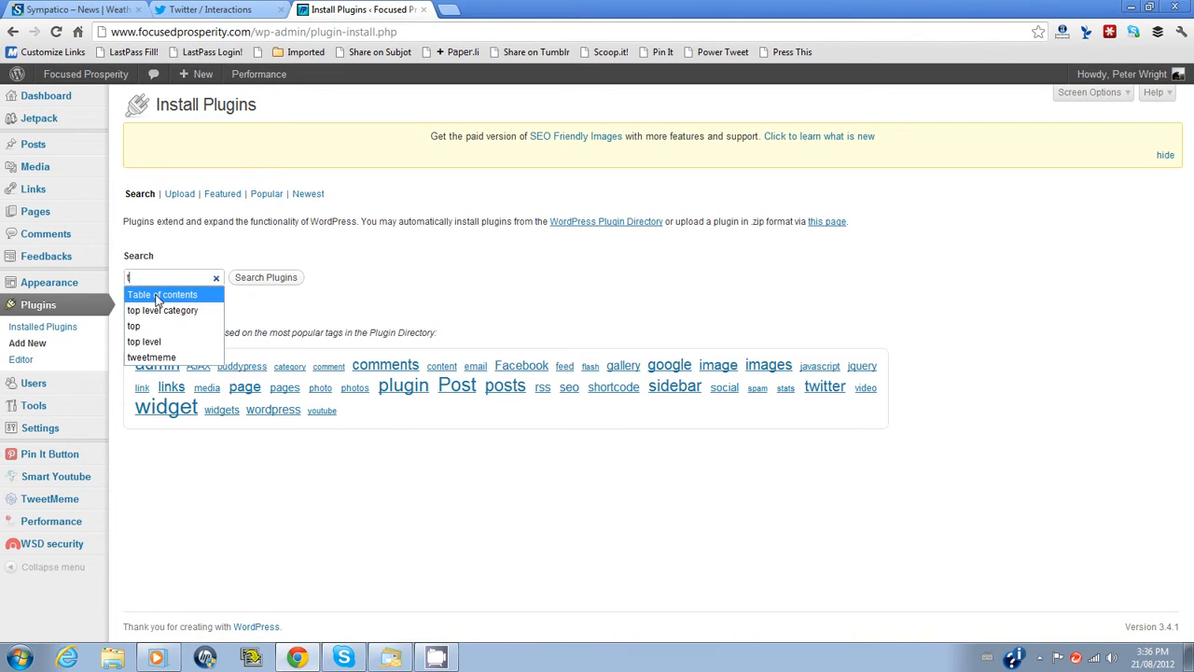
click(165, 294)
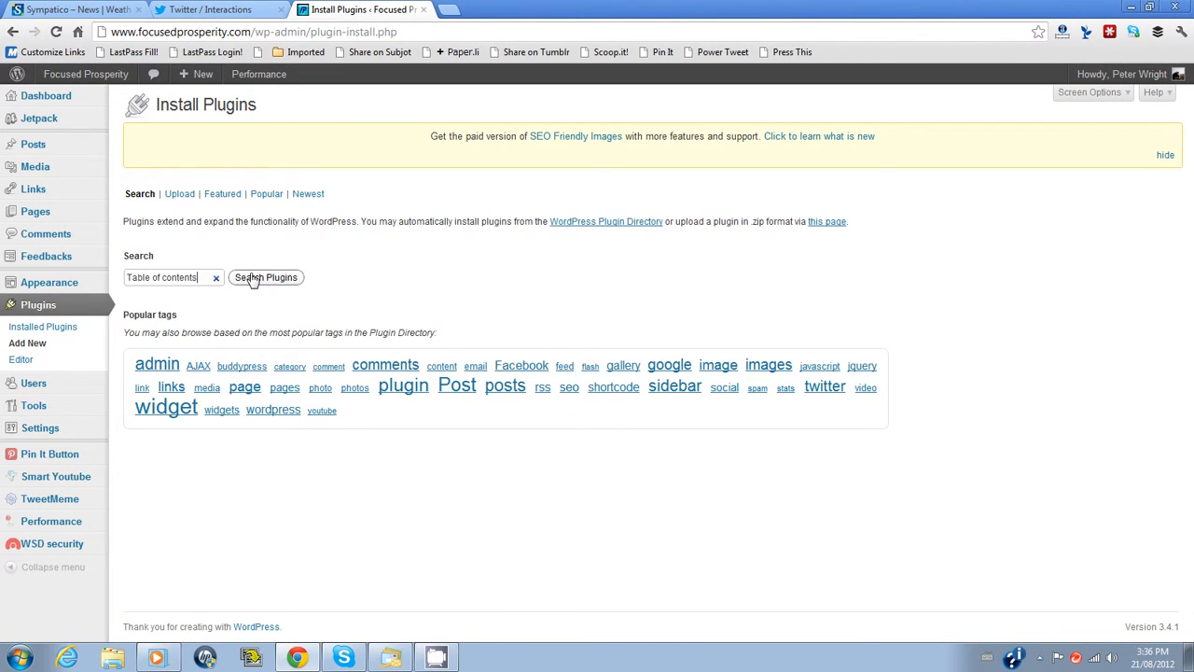
click(265, 277)
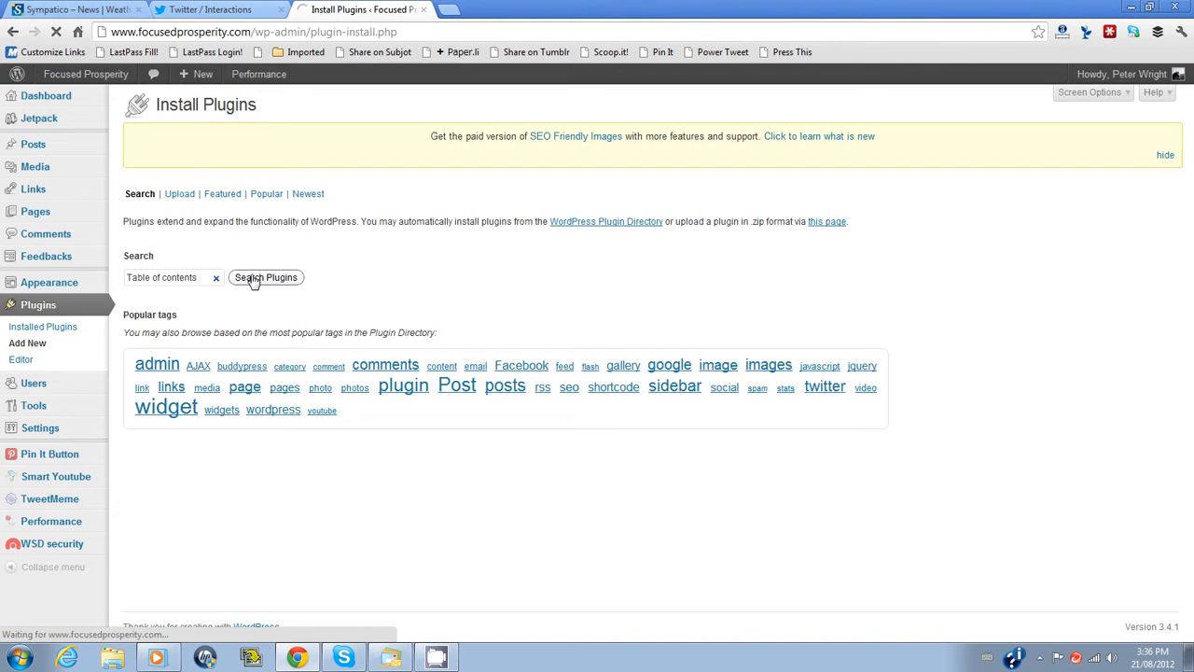
- Resubmit the 'Table of contents' search so the matching plugins list loads
click(265, 277)
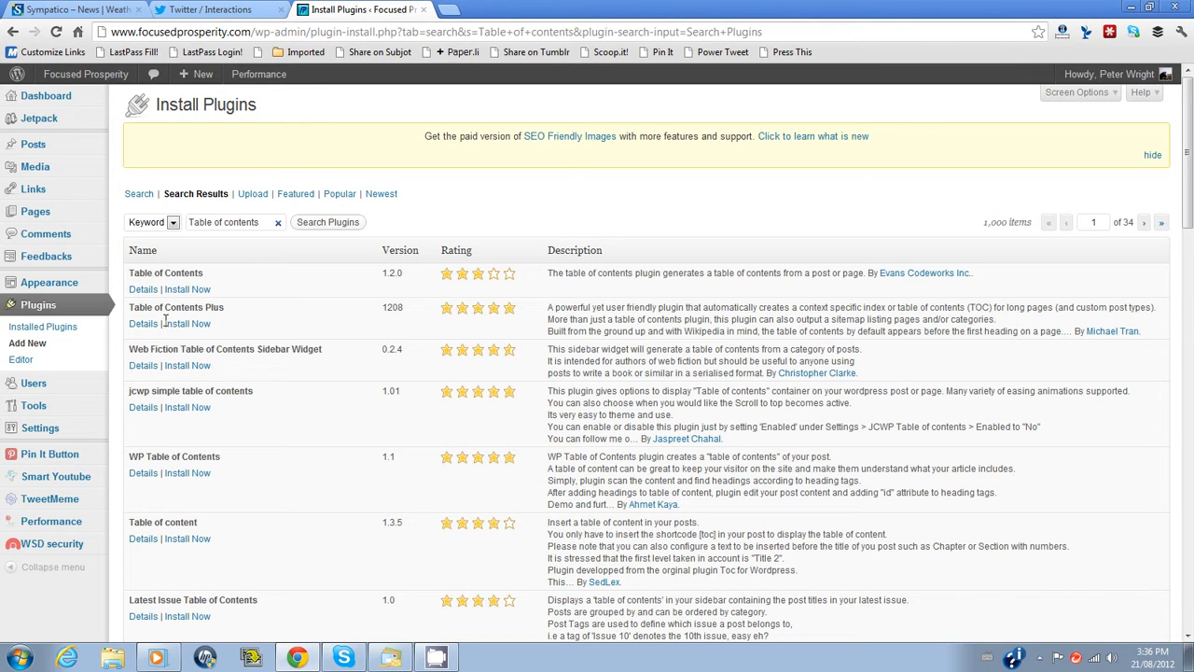
mouse_move(188, 323)
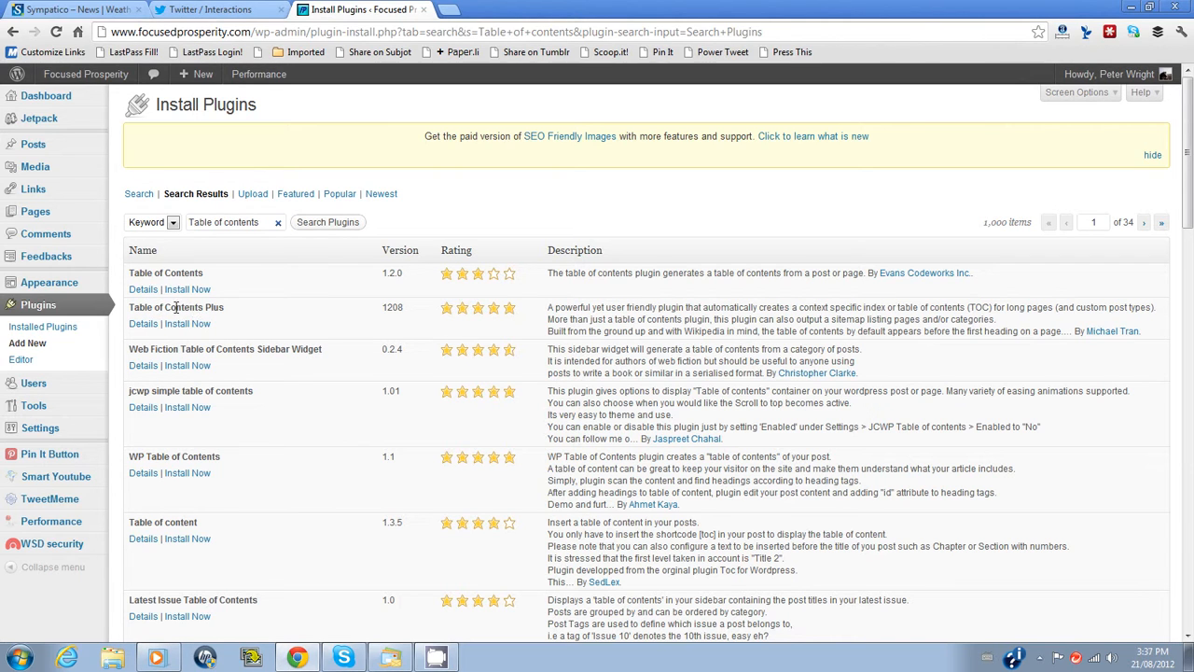
mouse_move(321, 320)
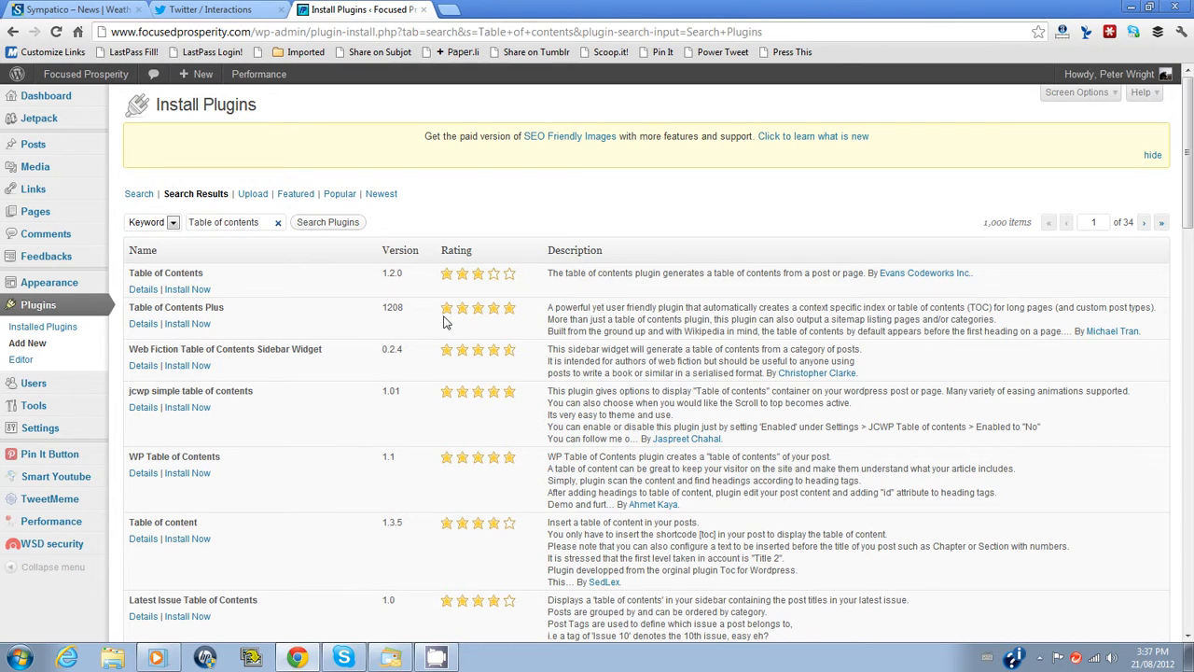
mouse_move(510, 324)
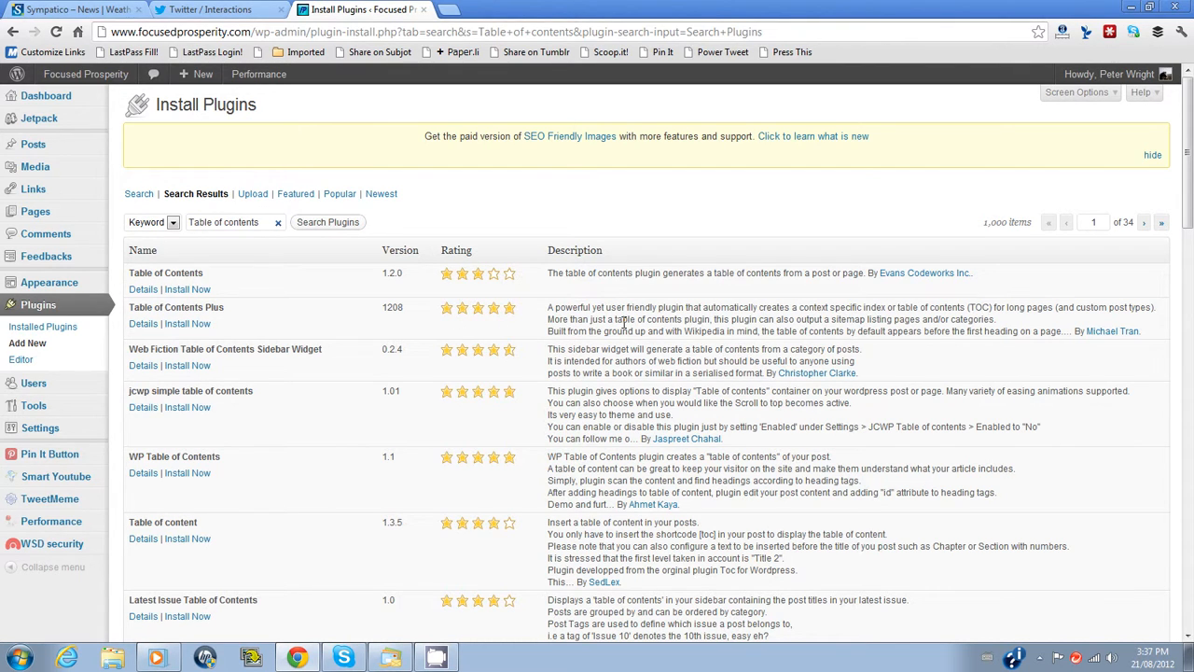
mouse_move(702, 320)
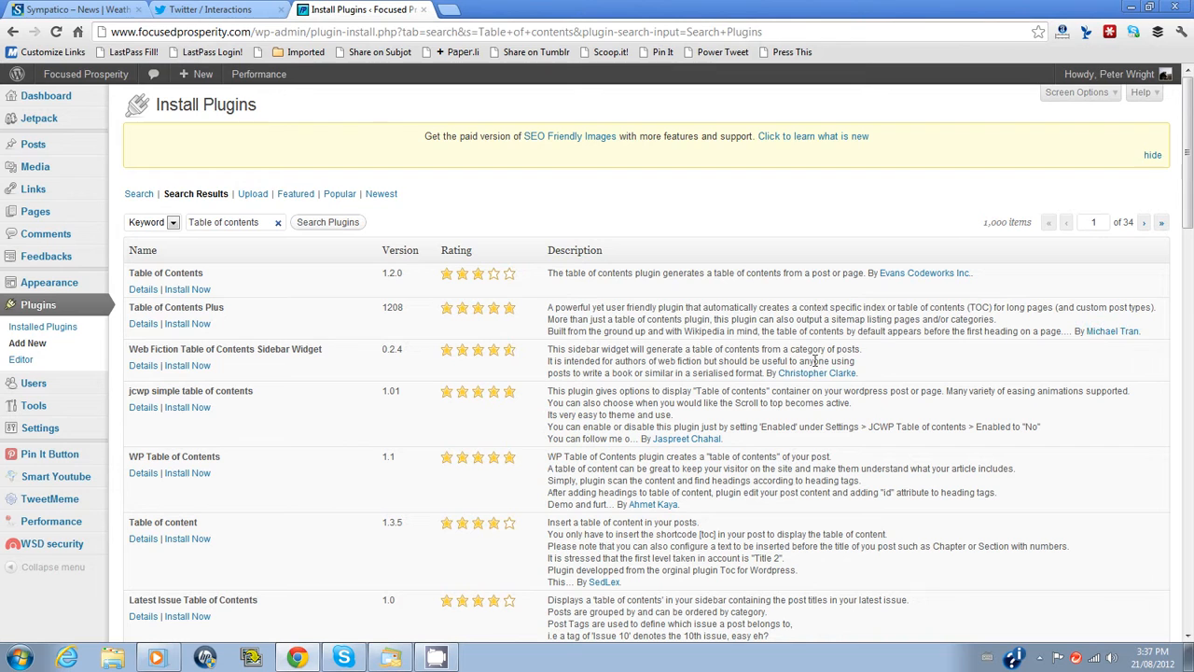
mouse_move(625, 345)
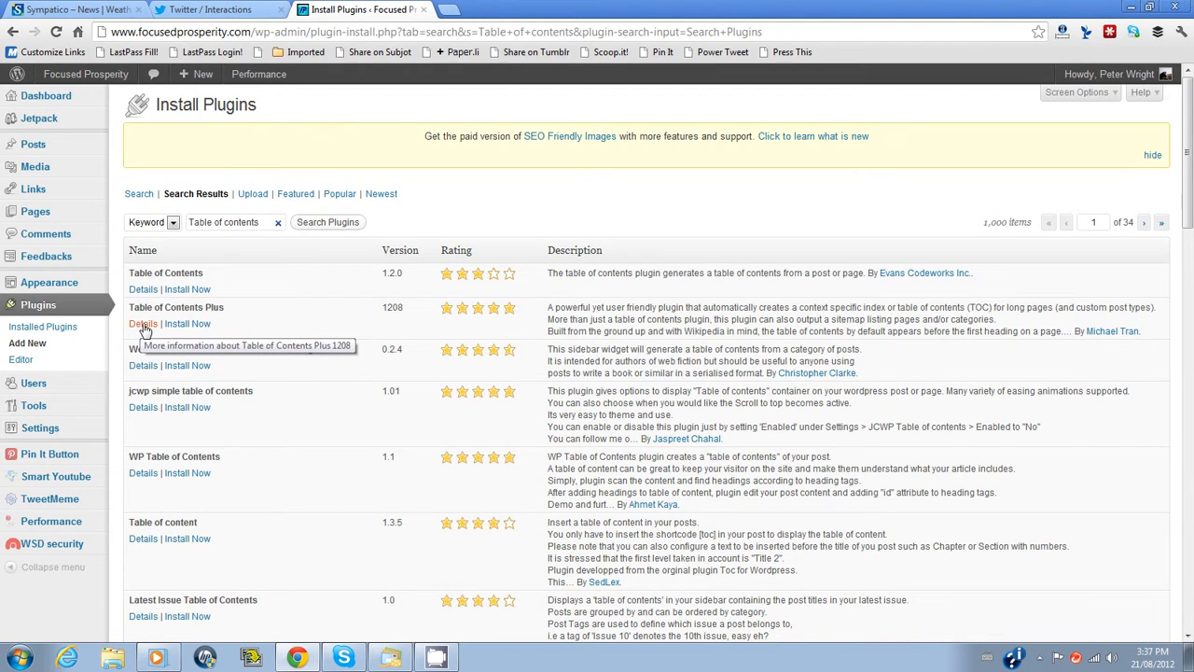
click(143, 323)
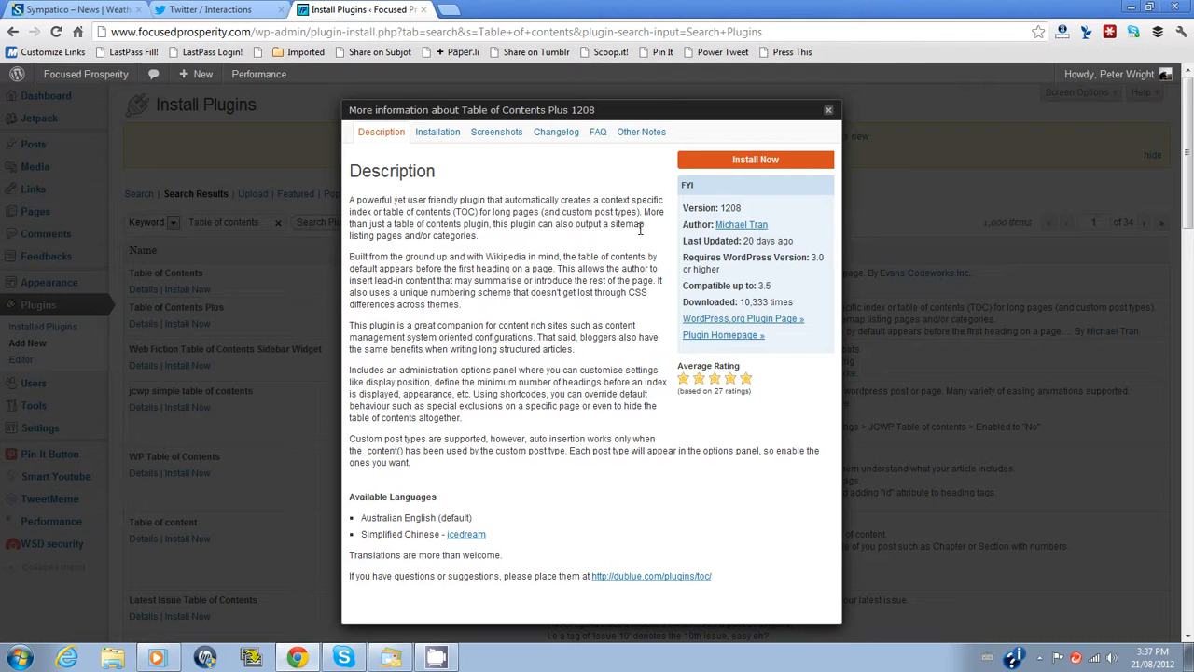
mouse_move(686, 273)
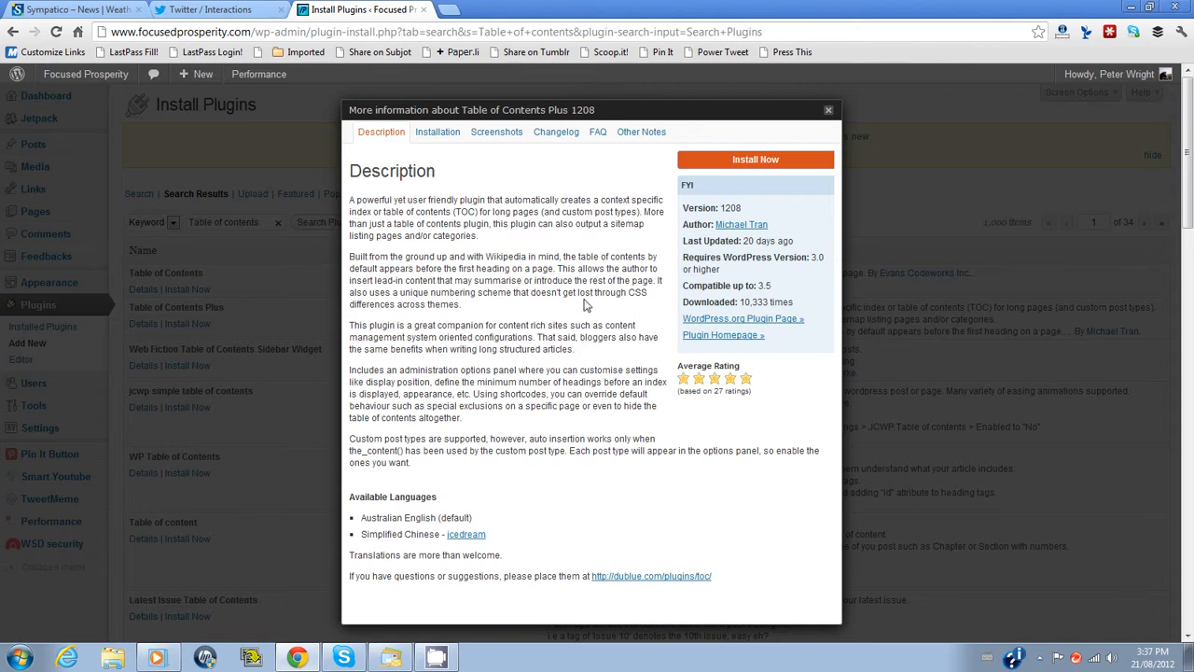
mouse_move(451, 288)
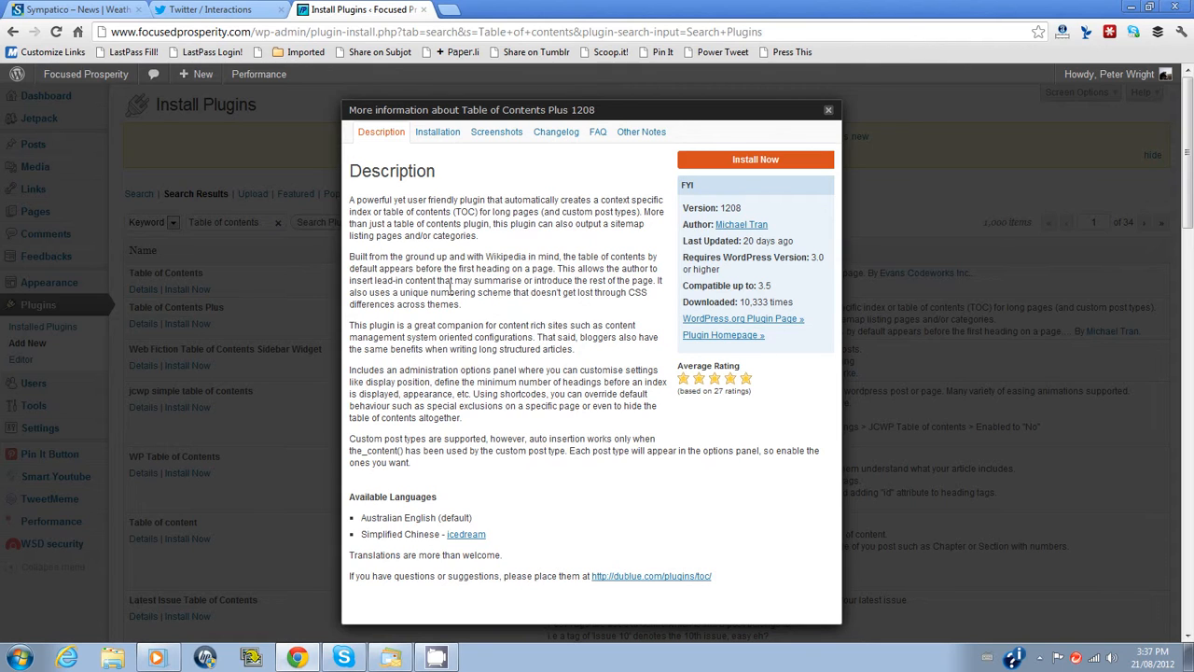
mouse_move(525, 376)
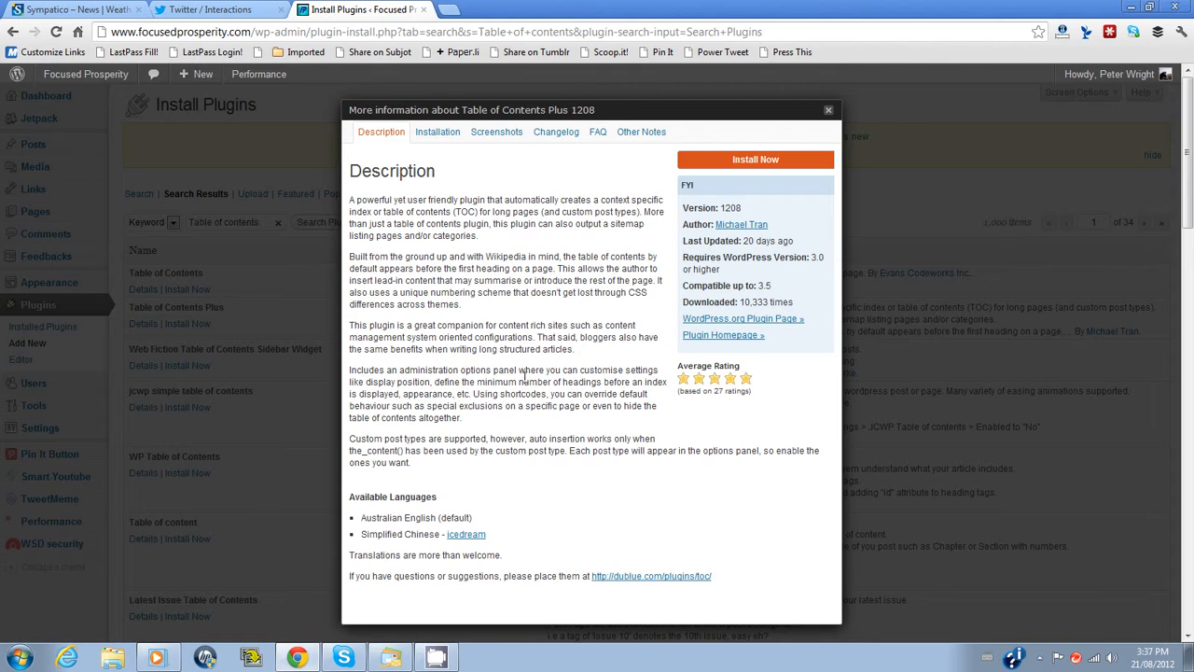
mouse_move(485, 247)
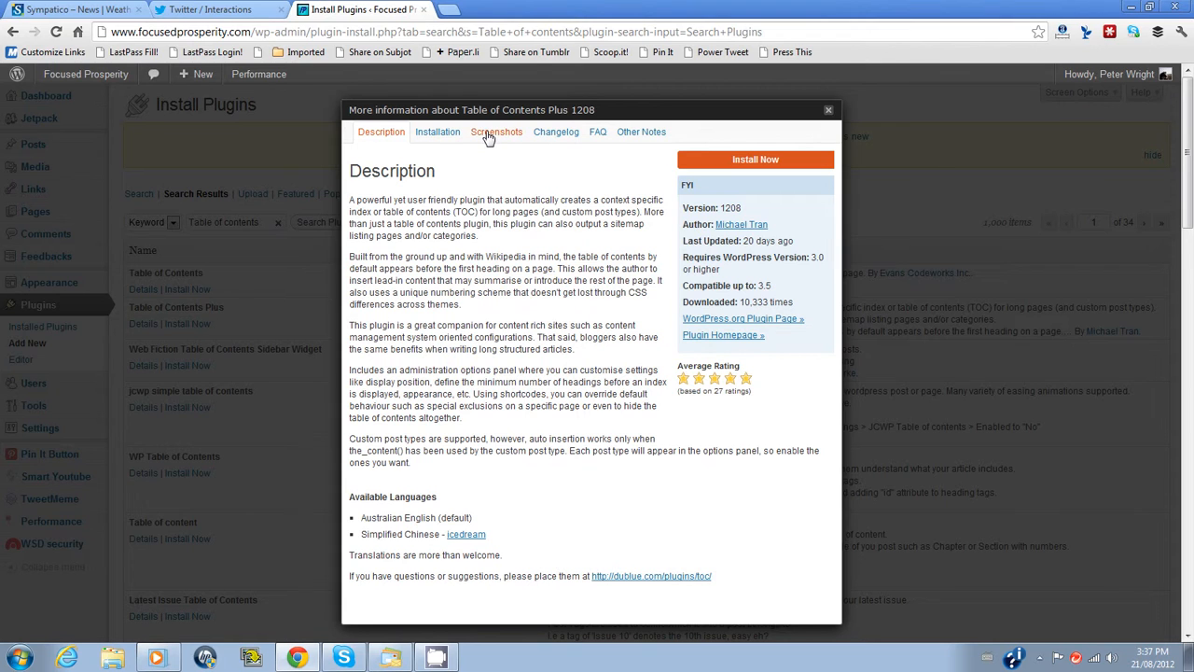
click(496, 132)
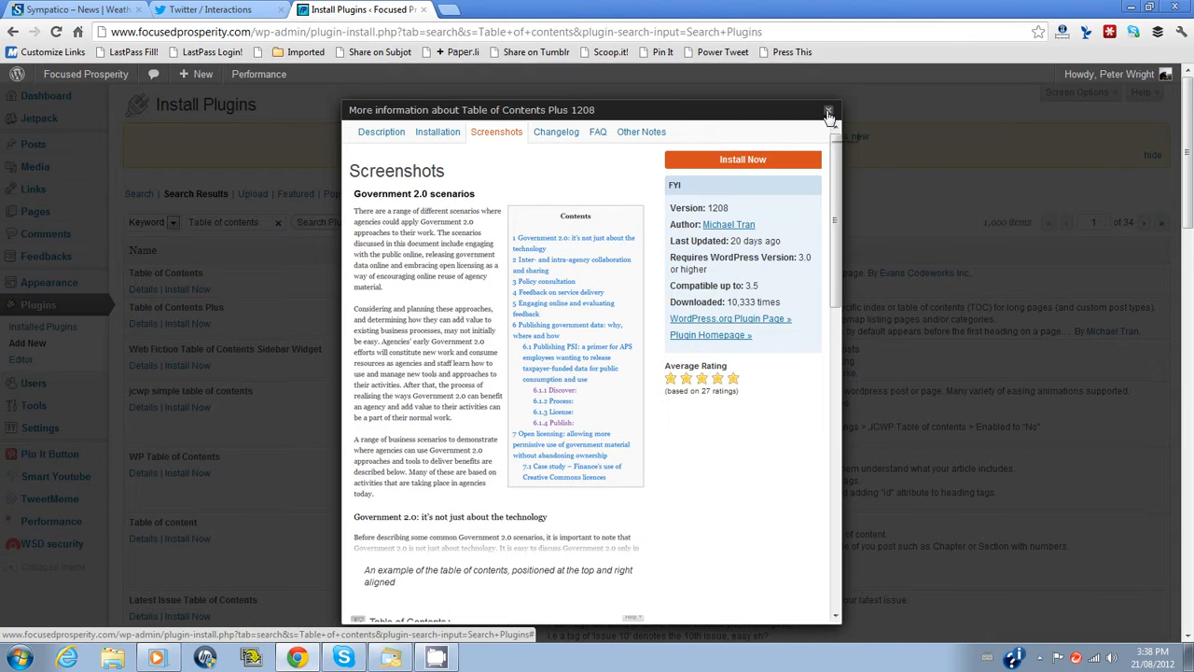
click(828, 111)
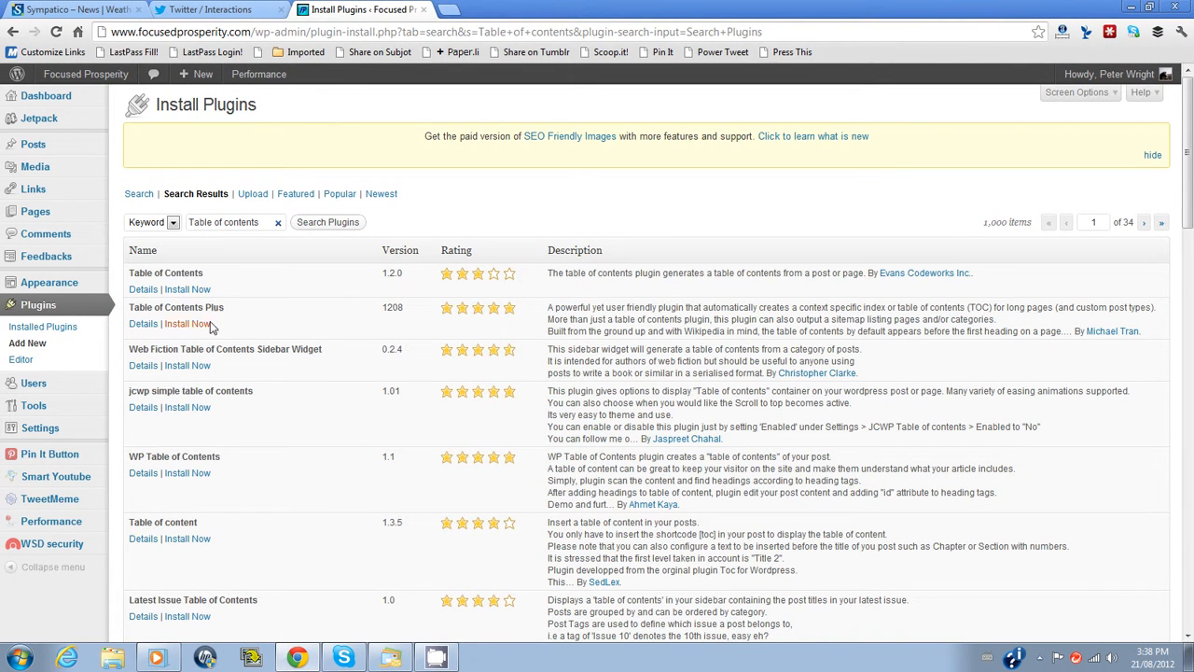
mouse_move(187, 324)
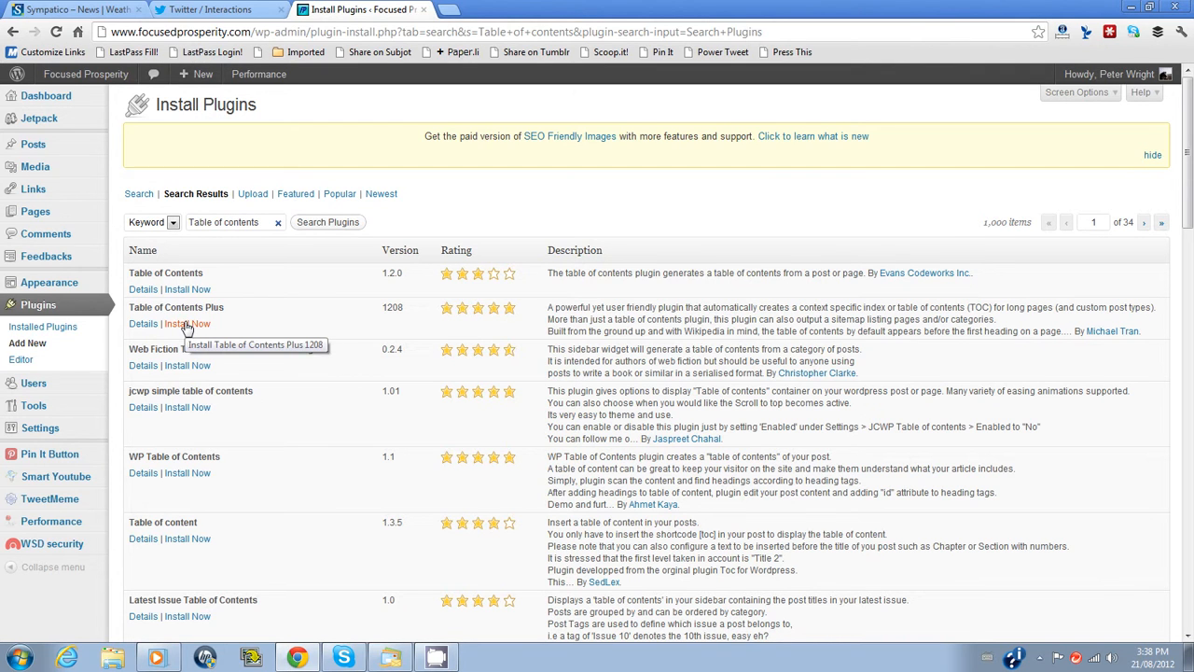
- Install Table of Contents Plus 1208, confirm the prompt, and activate it
click(186, 323)
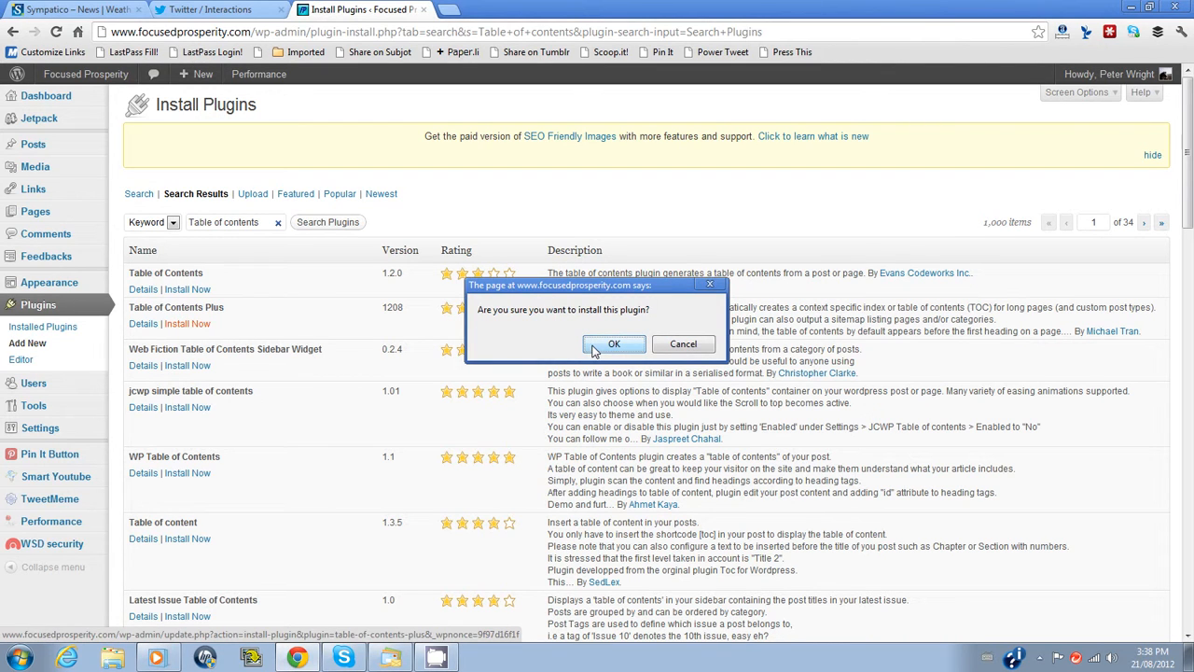
mouse_move(607, 349)
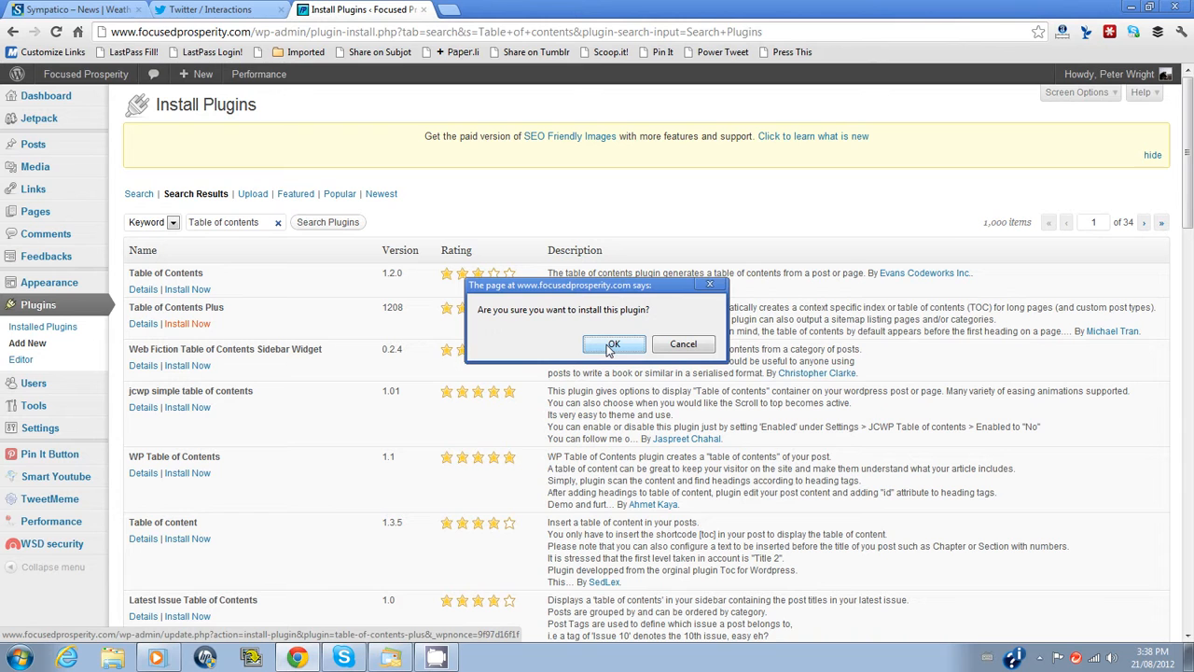
click(613, 343)
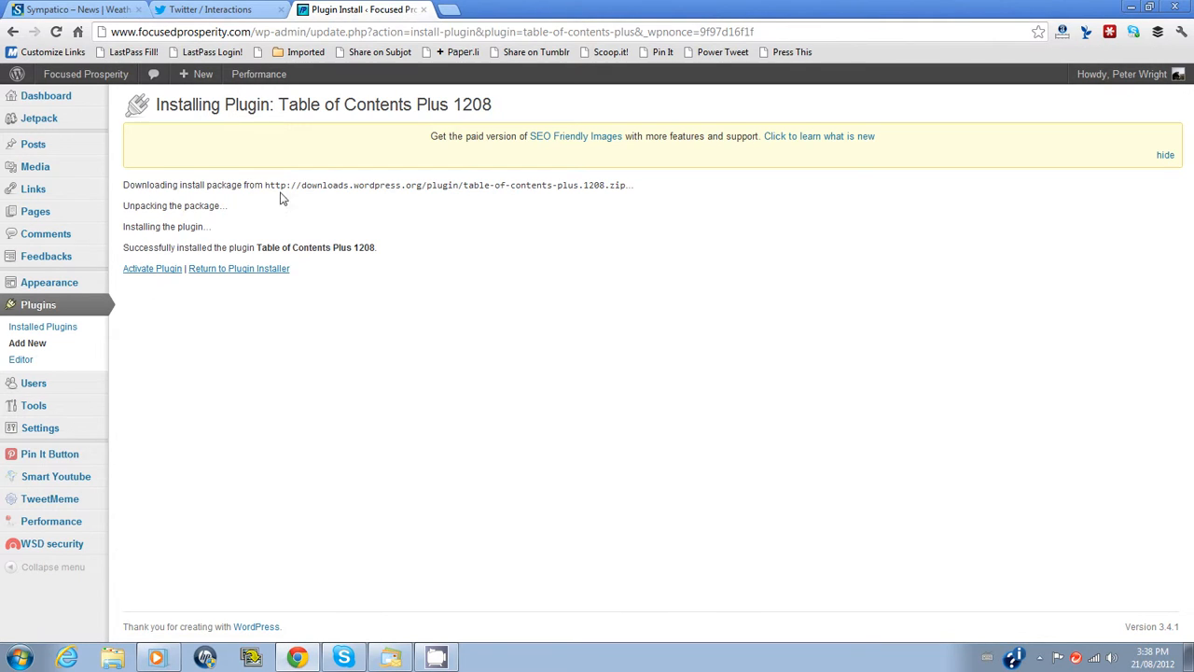
mouse_move(152, 269)
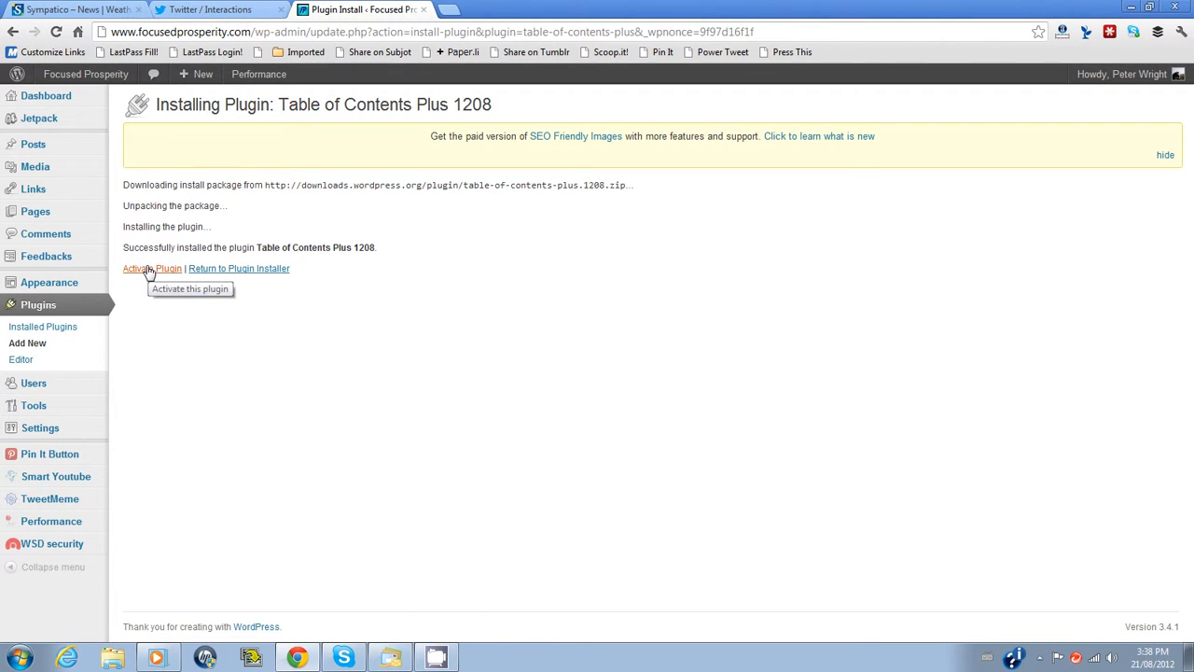
click(152, 269)
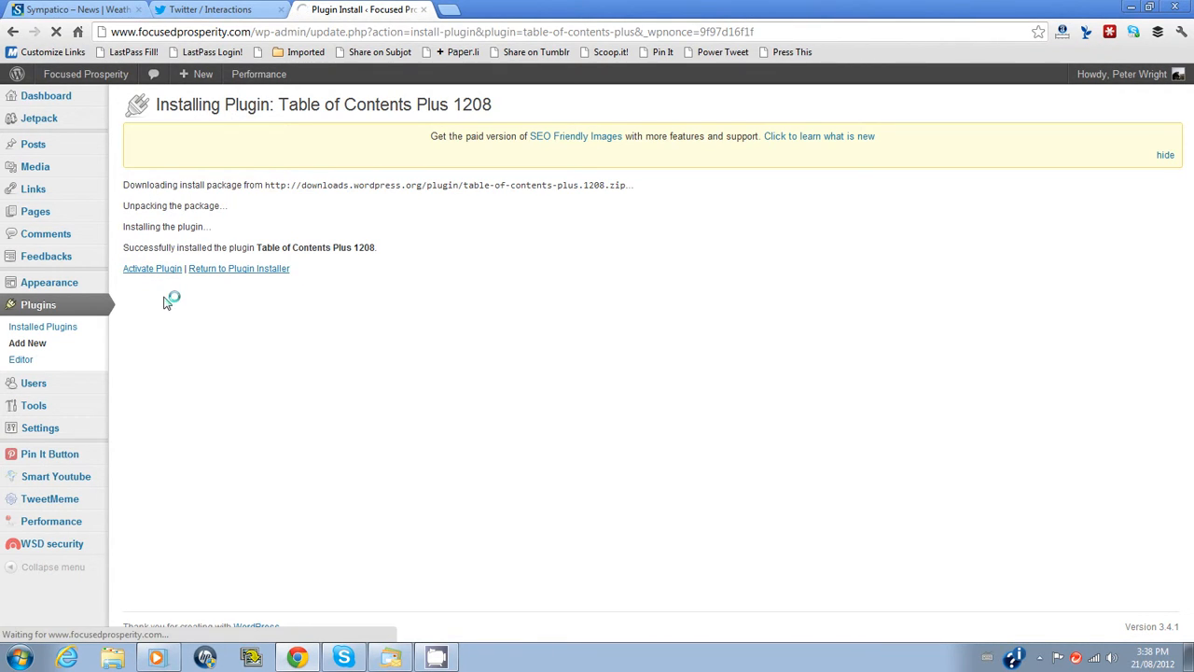
click(151, 269)
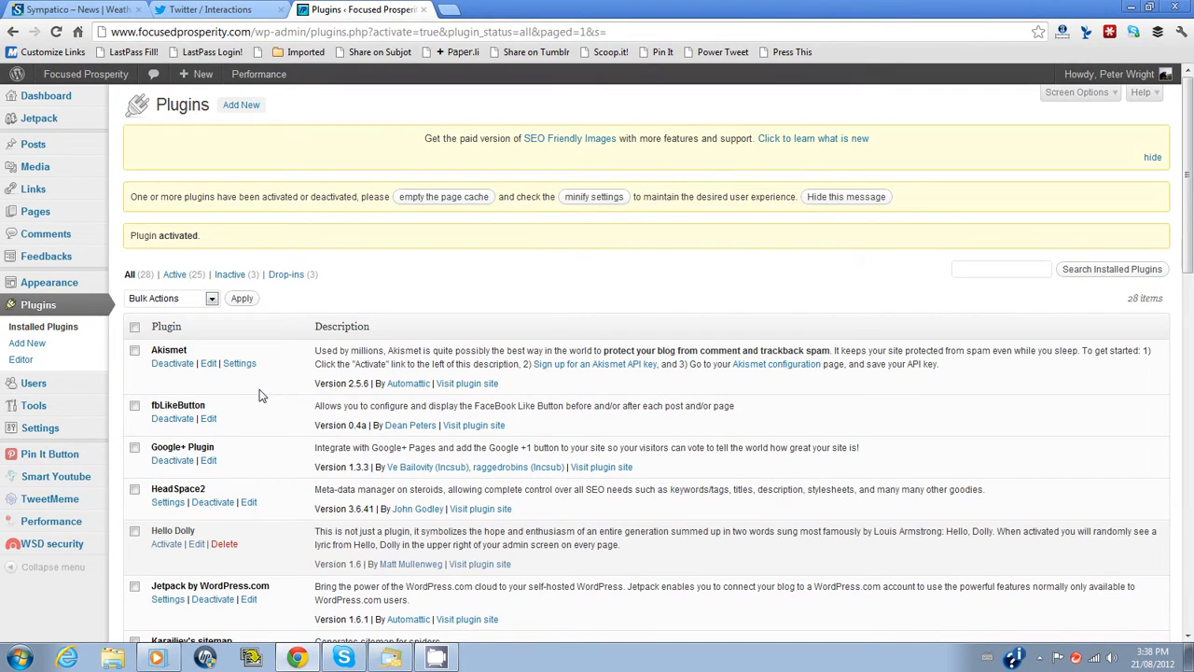
- Open the Settings link for Table of Contents Plus in the installed plugins list
scroll(down, 3)
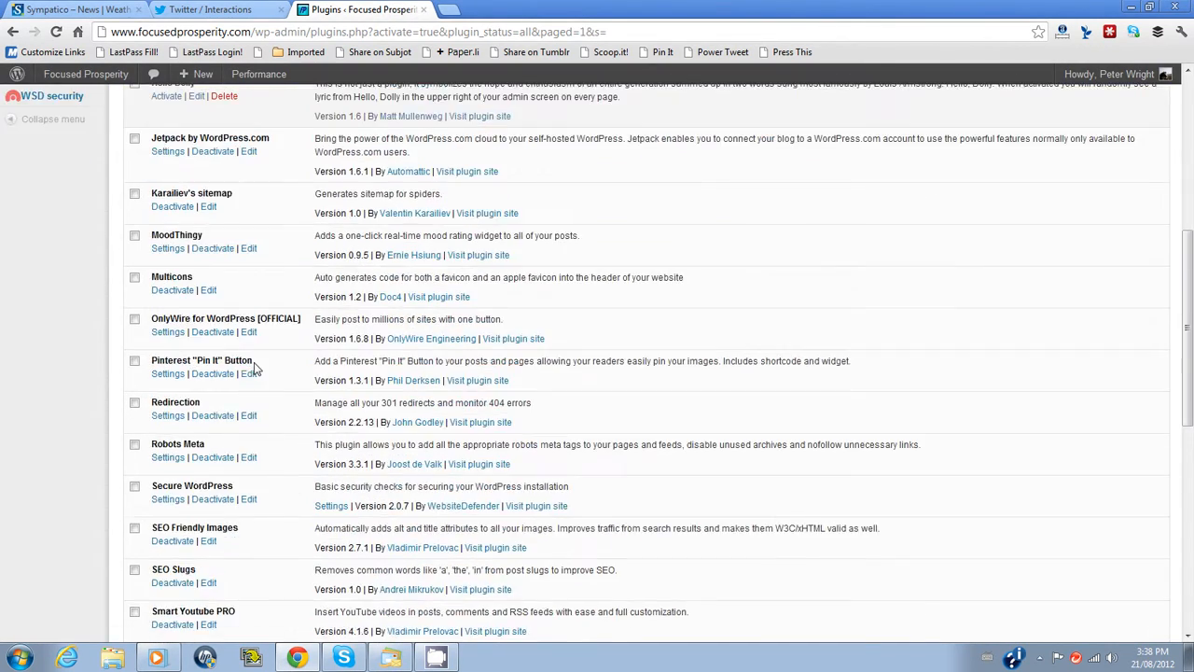
scroll(down, 3)
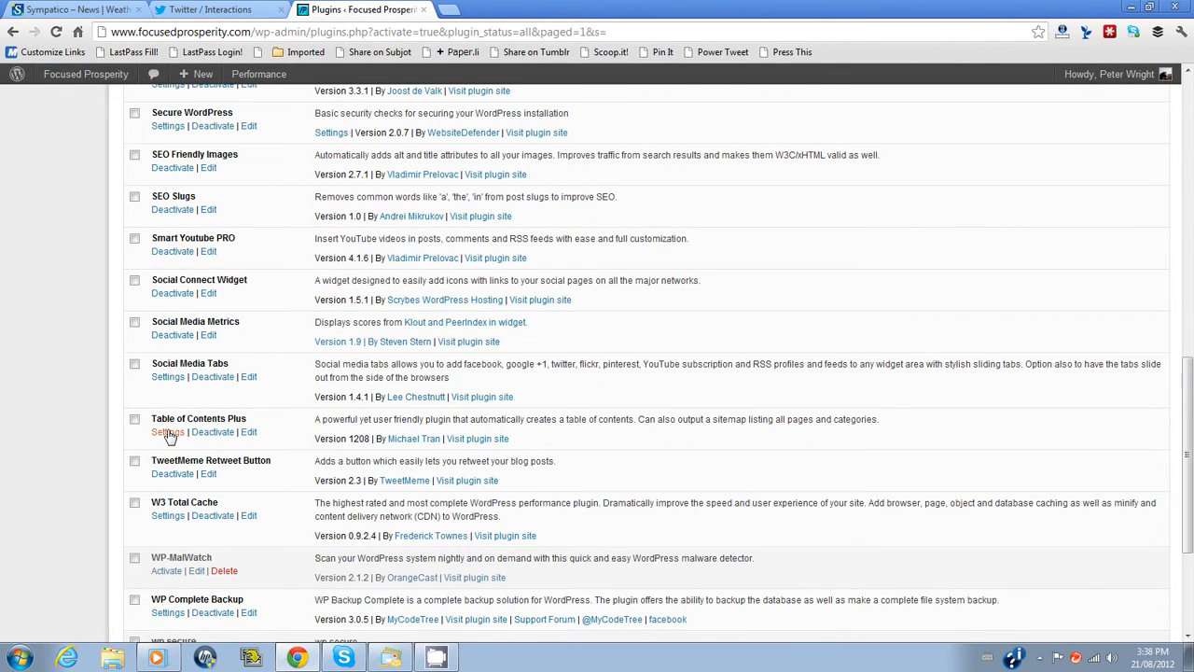
click(167, 432)
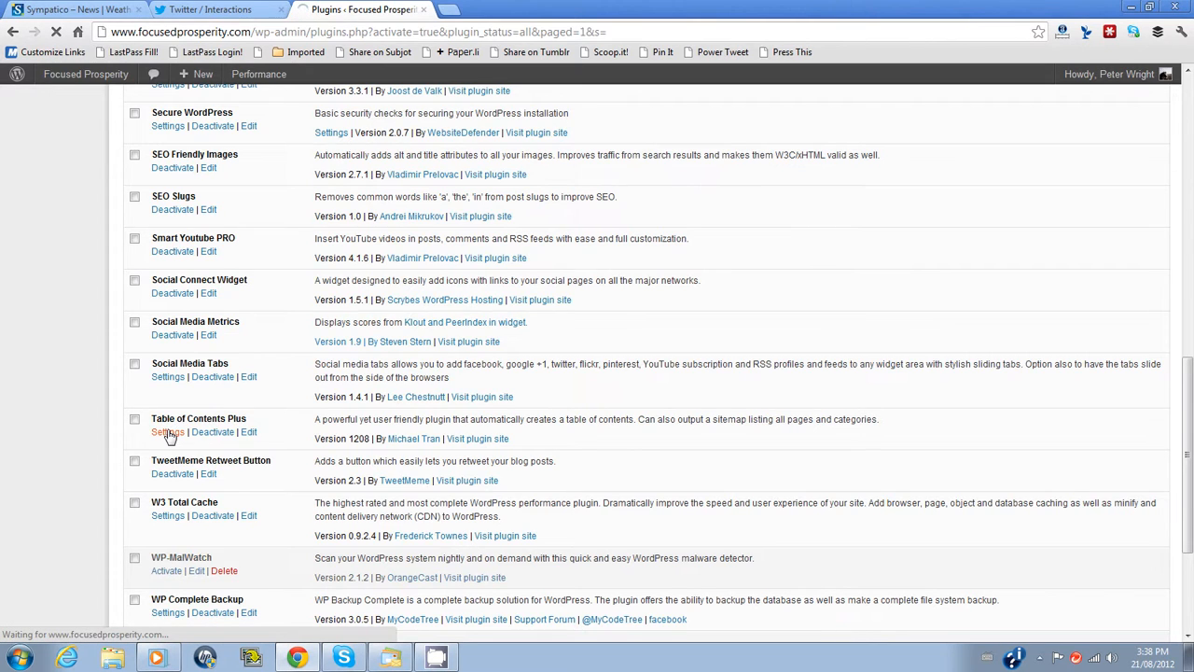
click(168, 432)
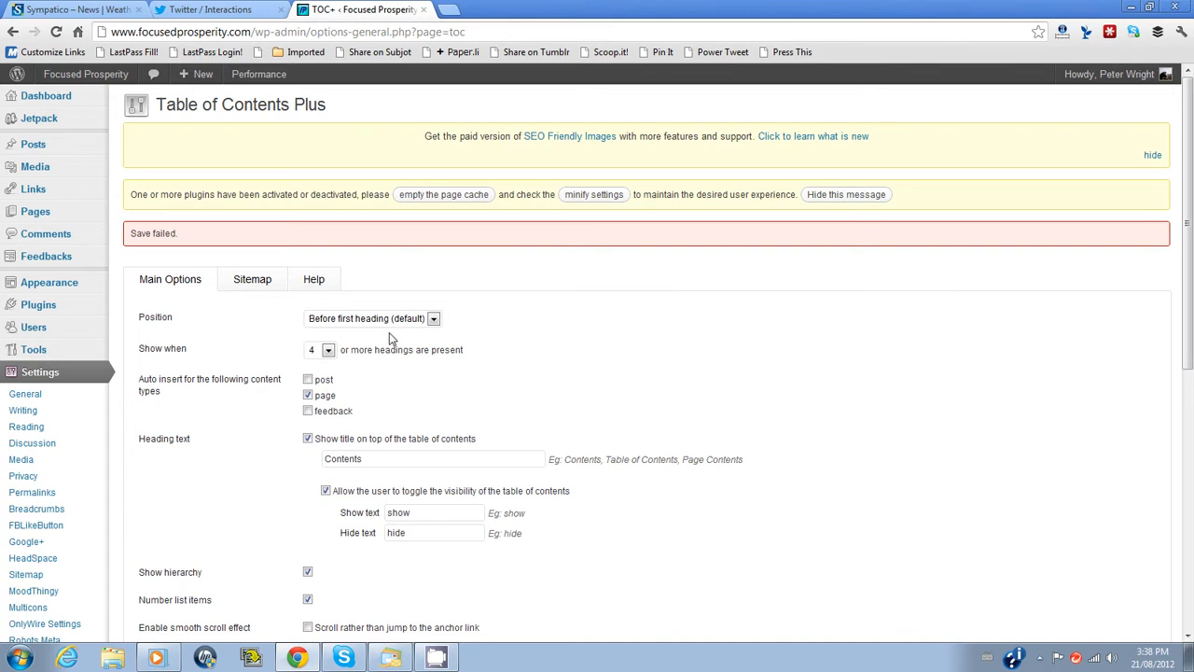
- Review the TOC+ main options, then show the taskbar's hidden tray icons
scroll(down, 3)
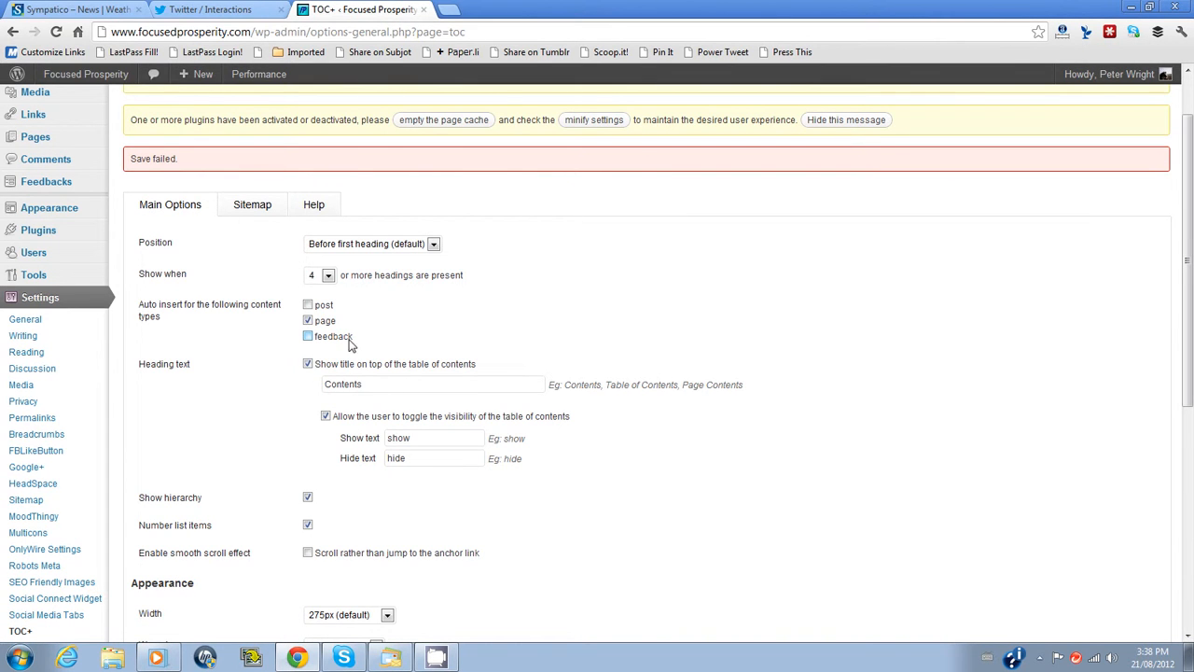
click(307, 336)
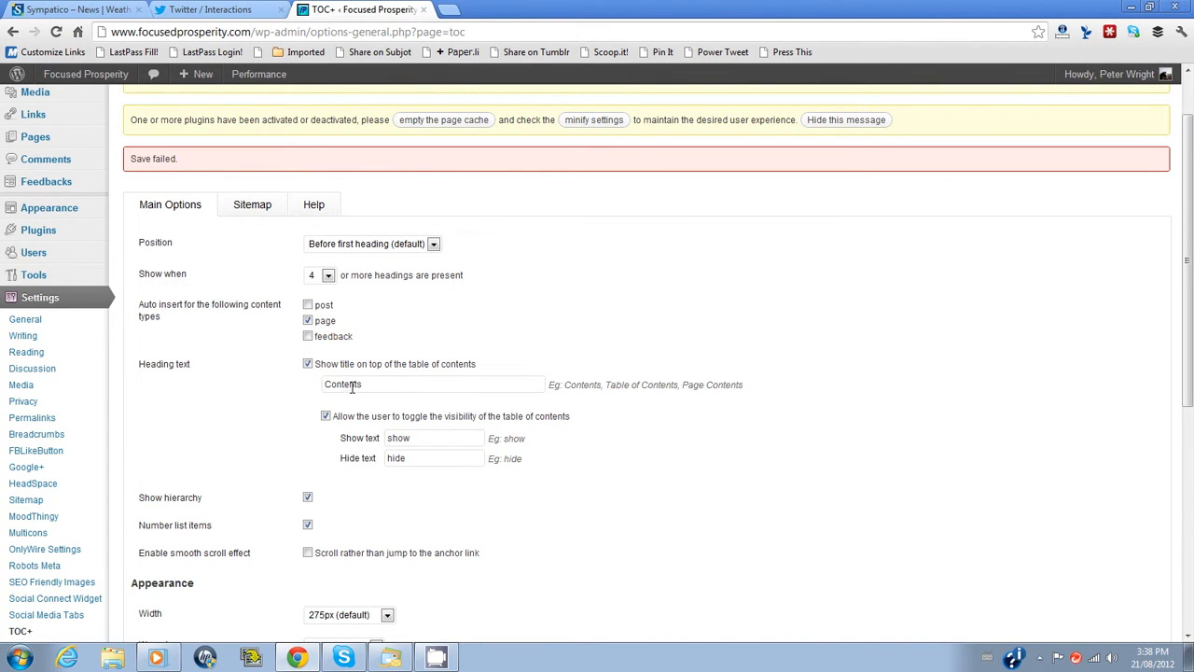
mouse_move(364, 436)
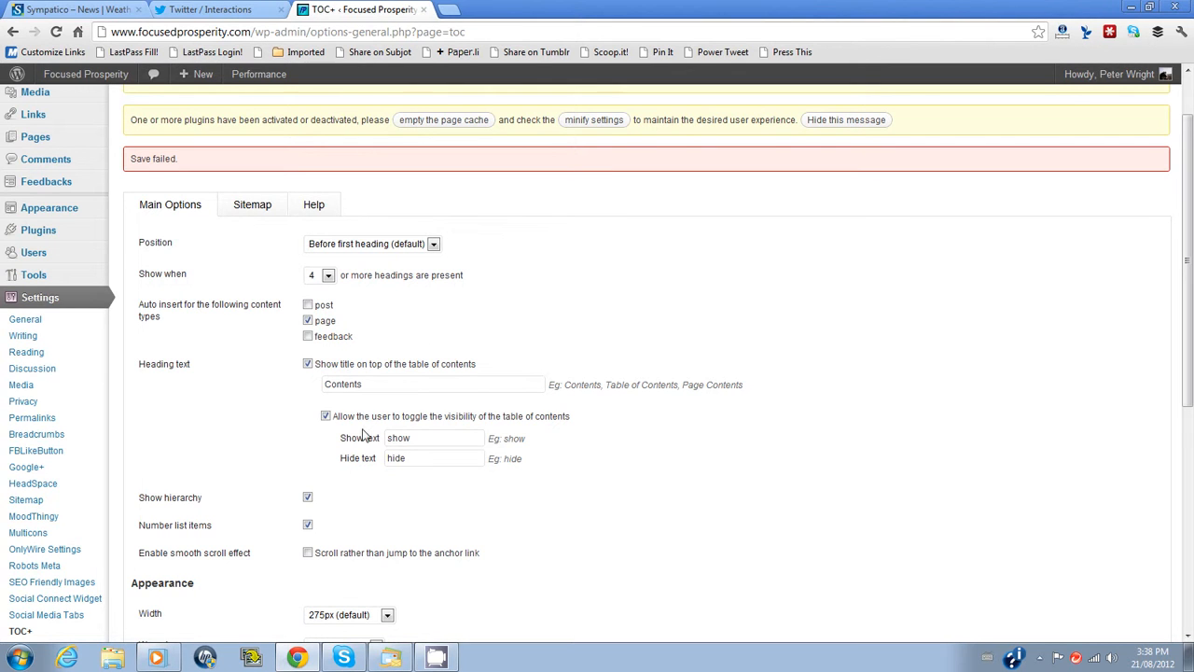
mouse_move(288, 381)
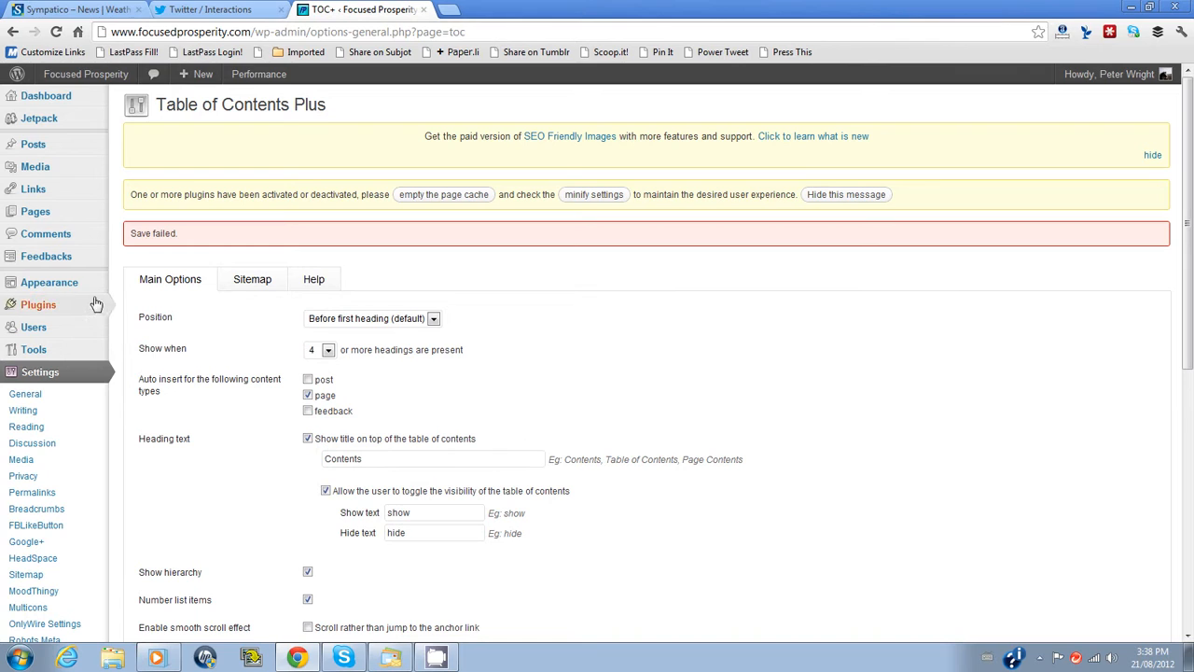
mouse_move(48, 282)
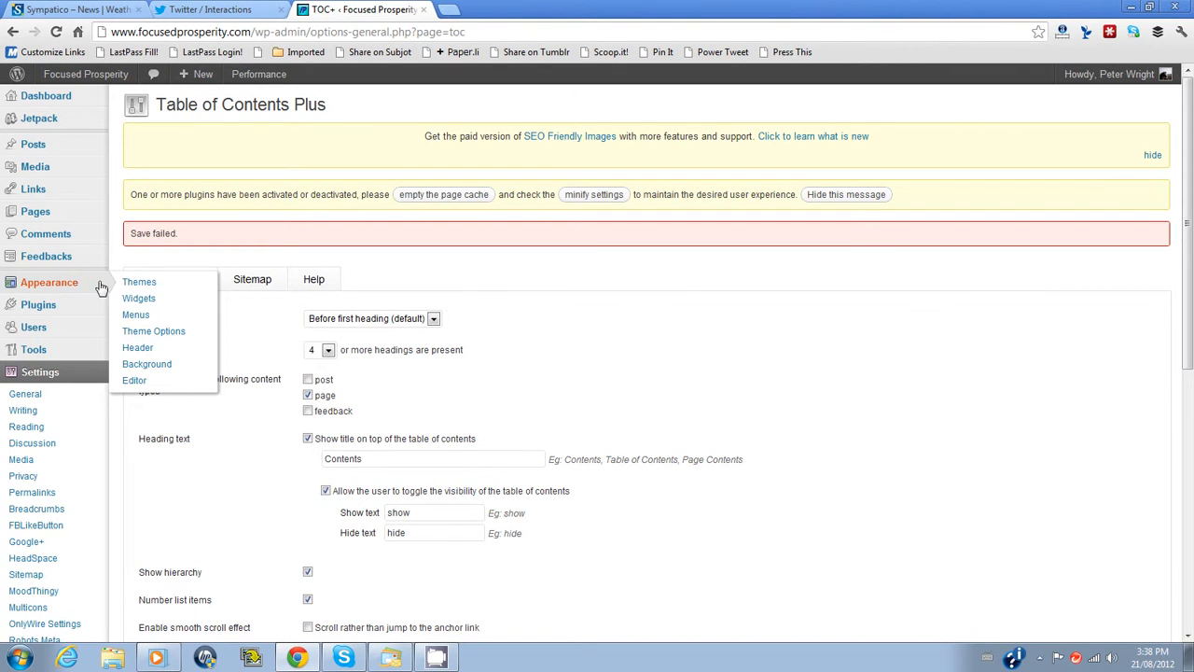
mouse_move(138, 298)
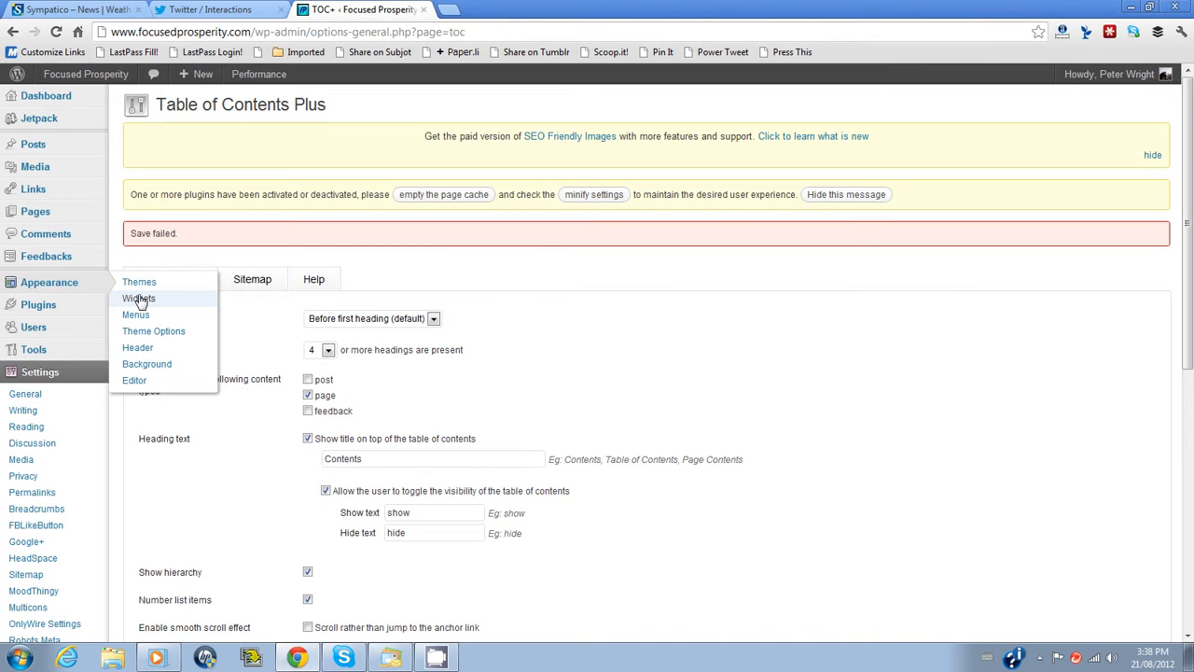
mouse_move(137, 347)
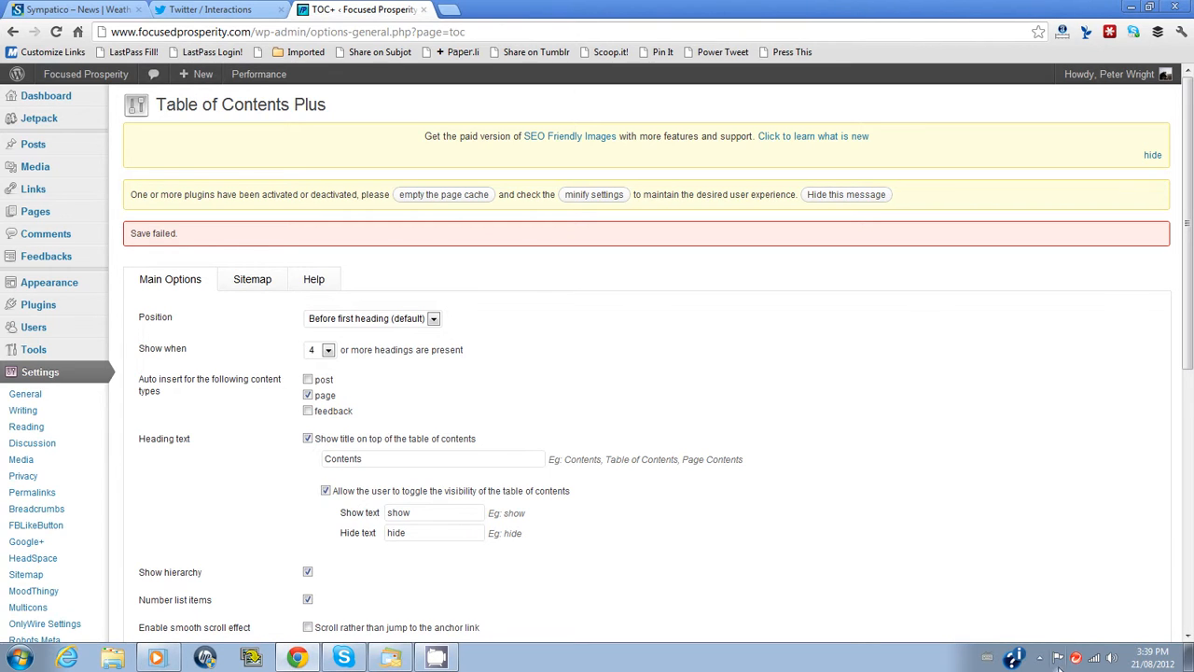
click(1038, 657)
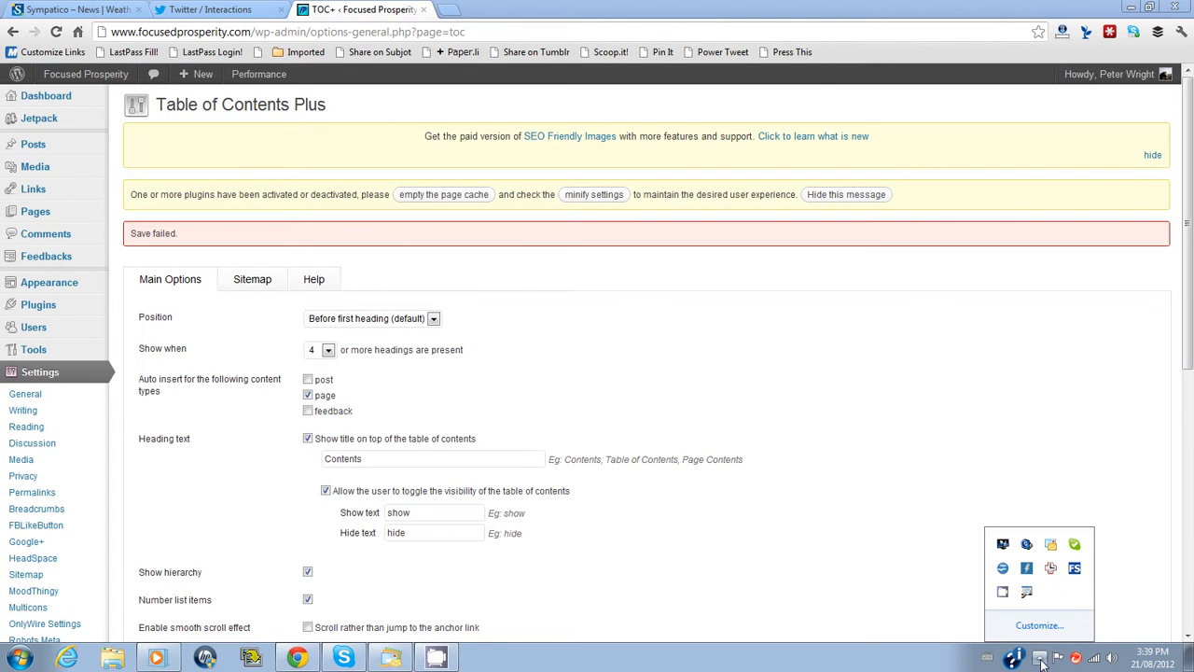
mouse_move(1005, 602)
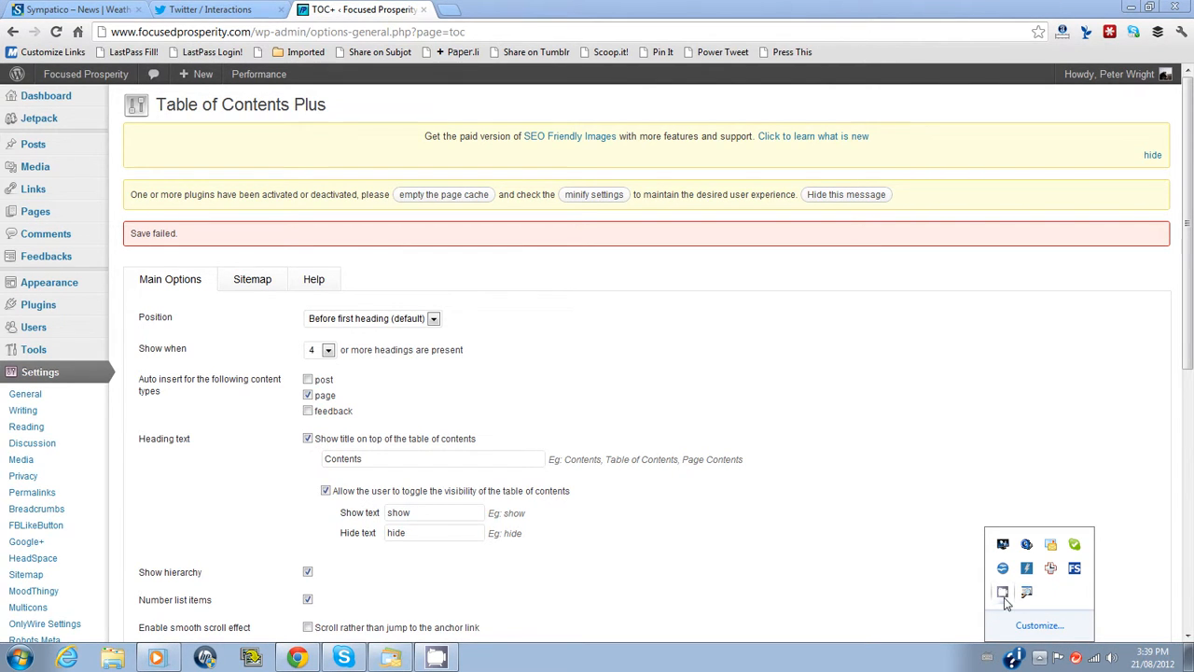